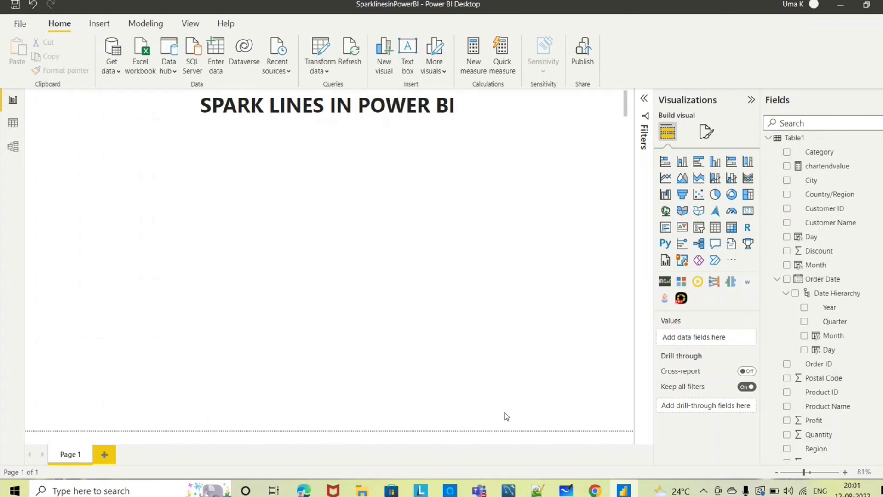
mouse_move(245, 136)
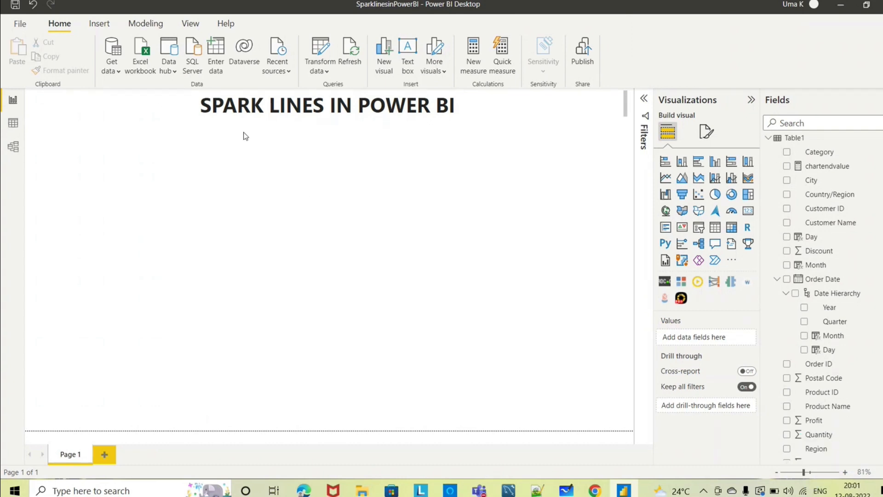
mouse_move(338, 139)
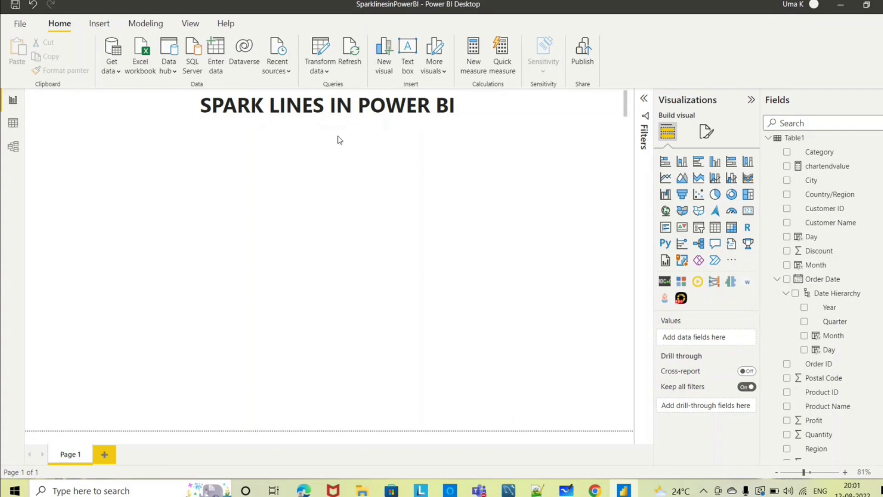
mouse_move(436, 130)
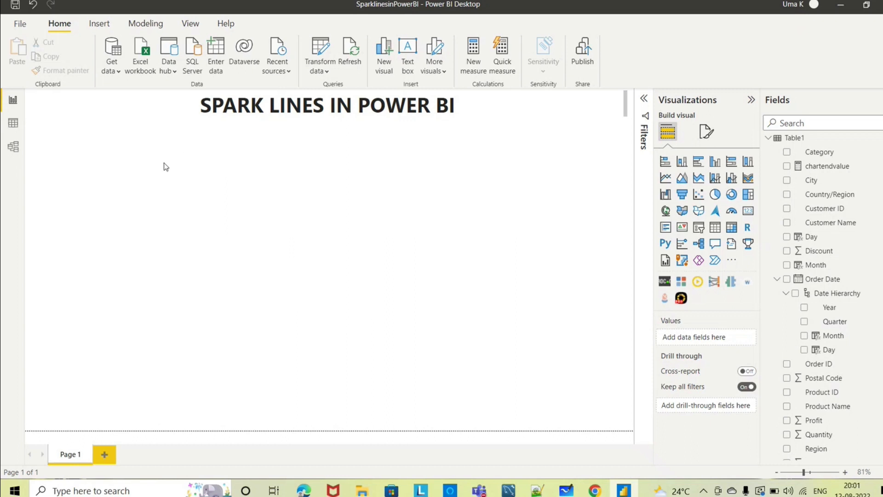
mouse_move(384, 164)
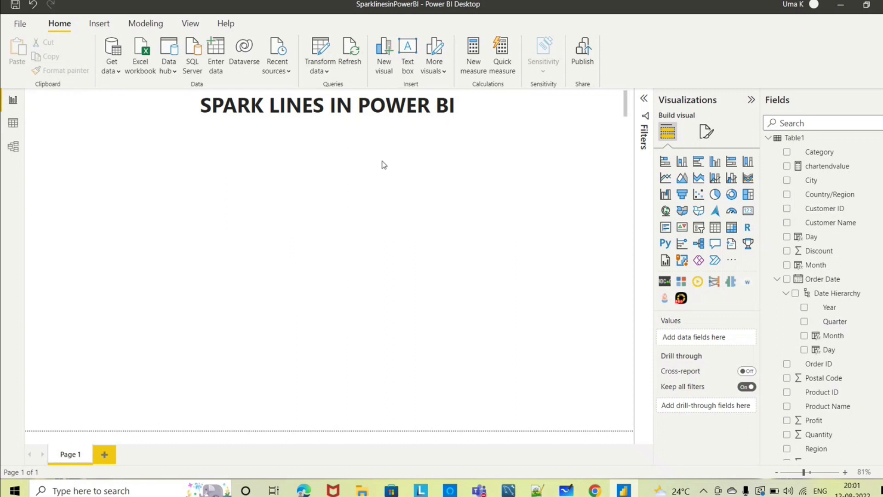
mouse_move(732, 231)
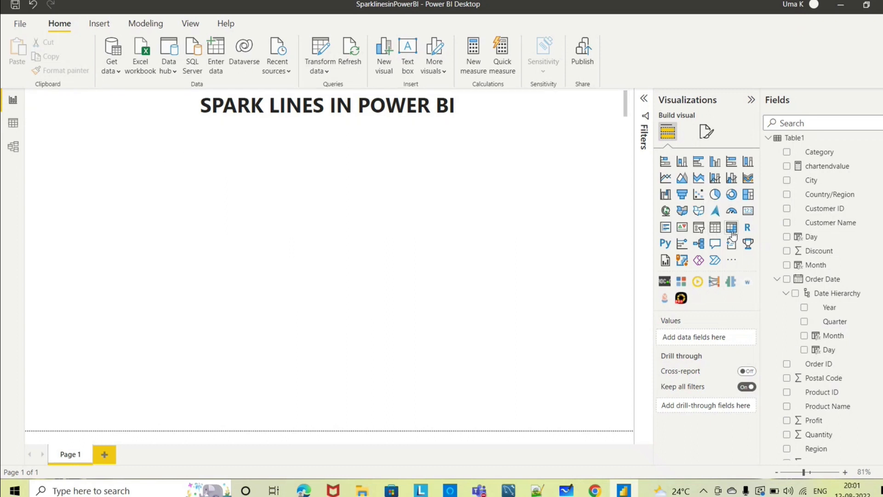
mouse_move(714, 227)
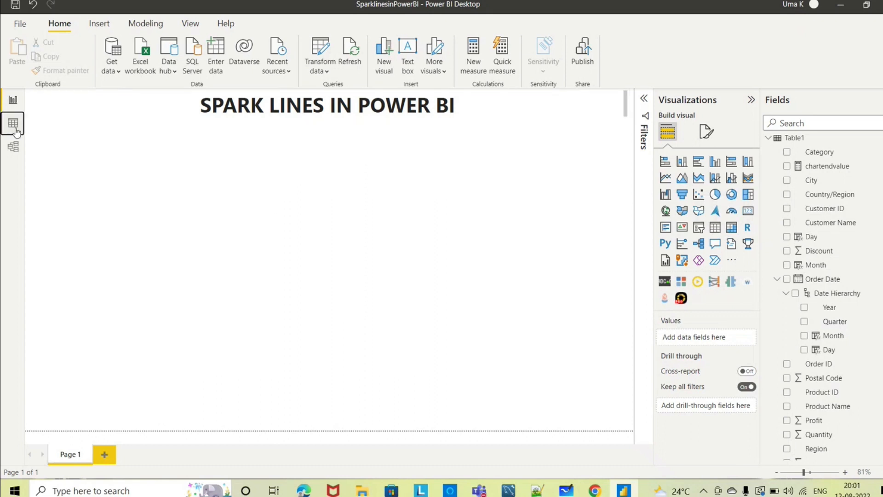
Step: Switch to Data view and scroll across Table1's columns to reach Order Date
click(13, 123)
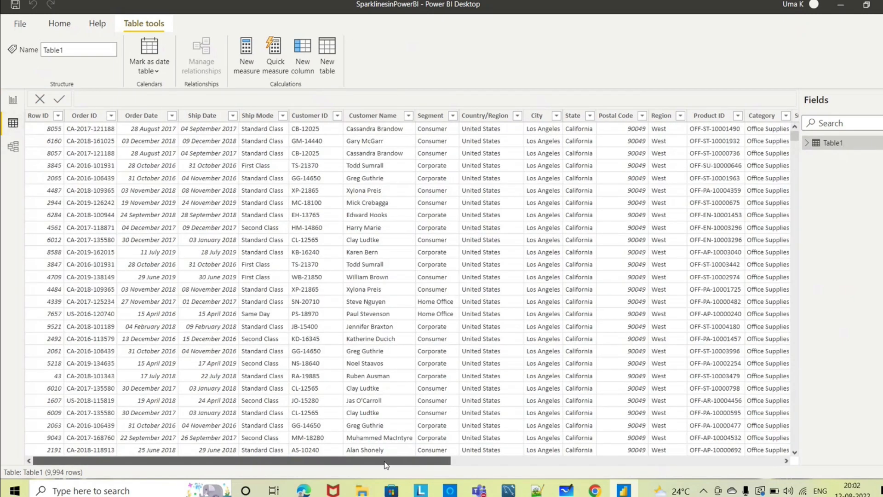
scroll(right, 3)
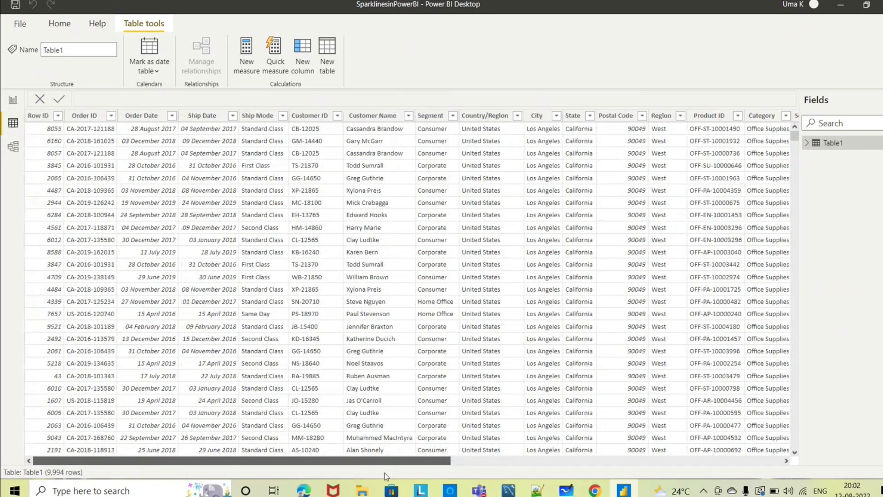
mouse_move(455, 471)
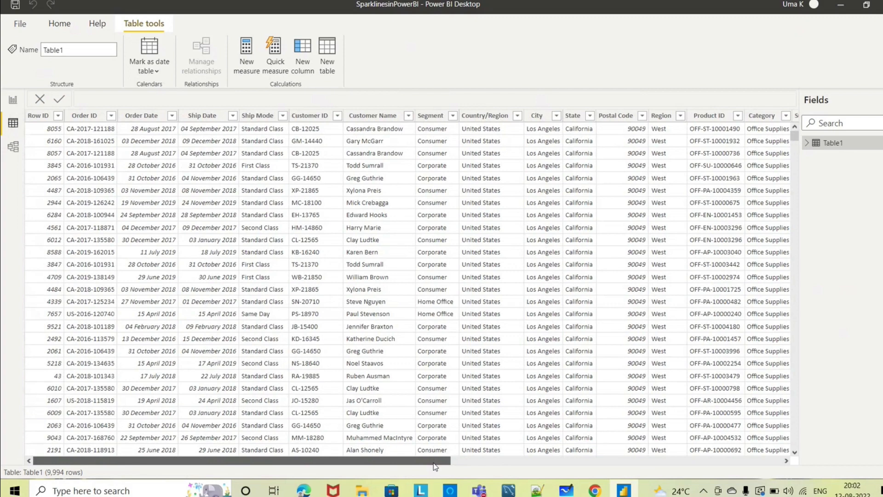
scroll(right, 3)
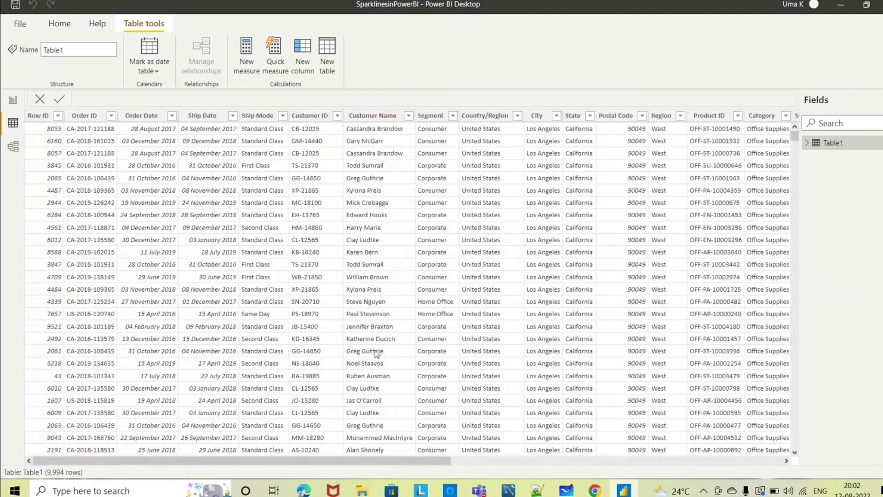
scroll(right, 3)
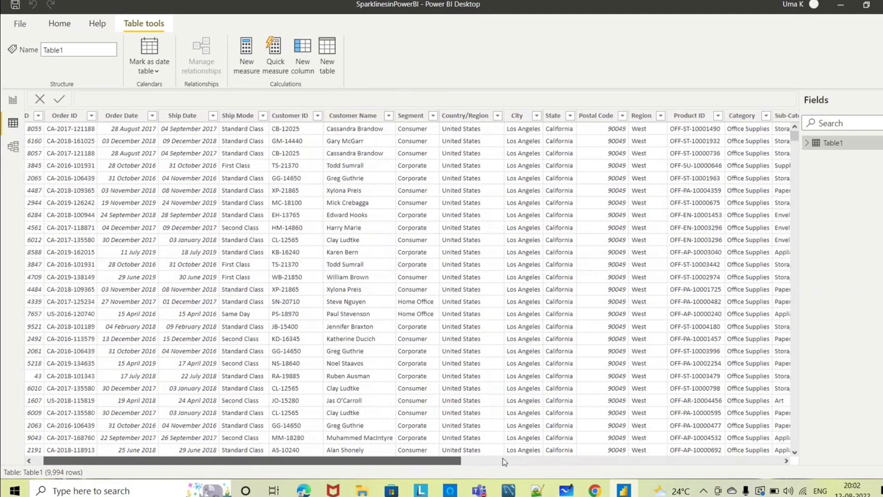
scroll(right, 3)
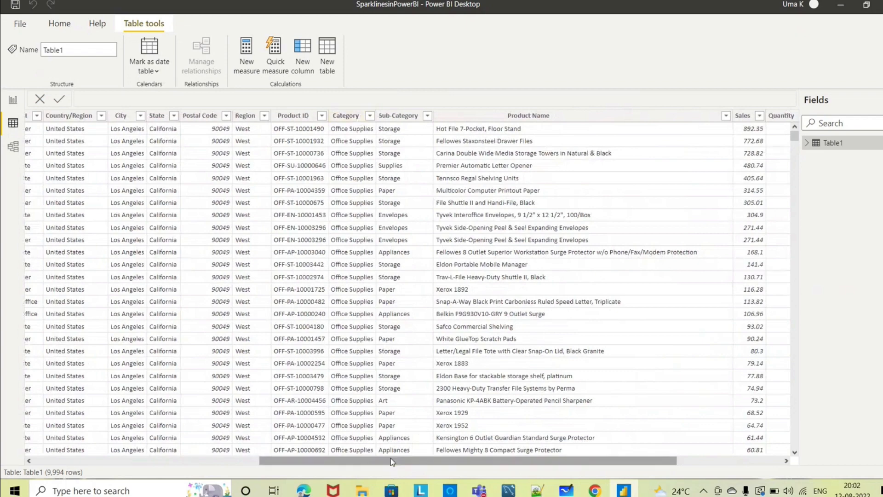
drag(395, 460, 200, 460)
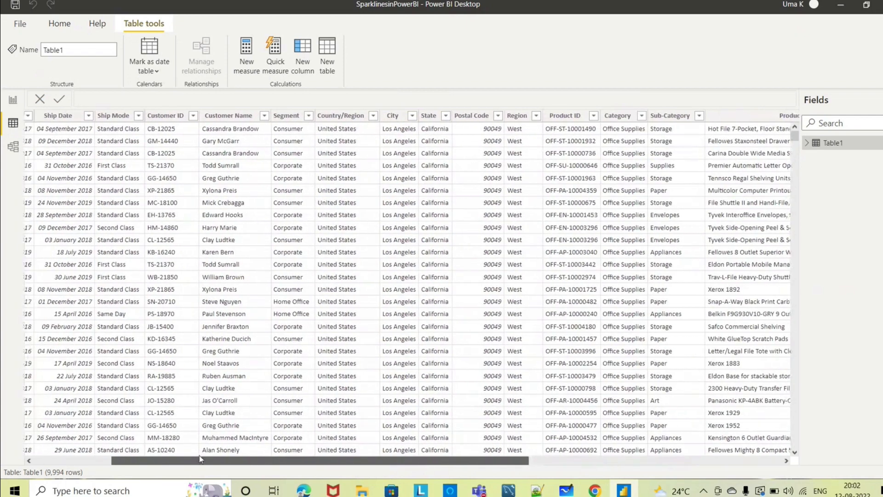
scroll(right, 3)
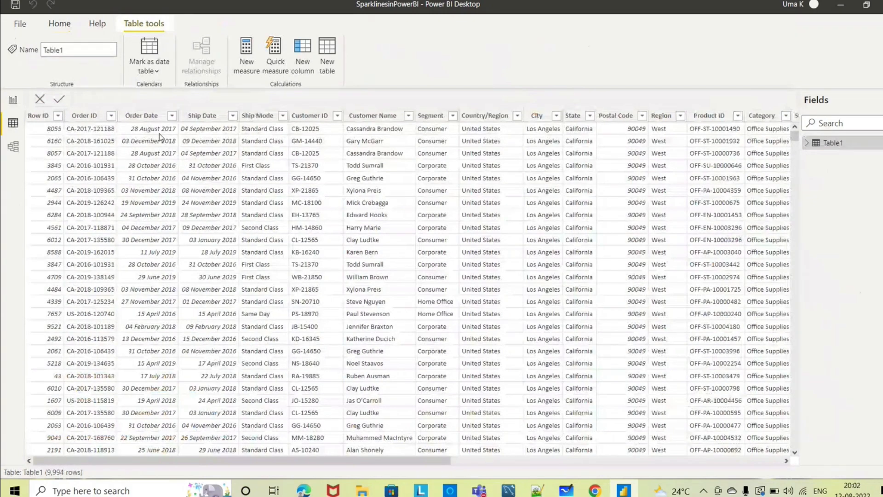
Step: Inspect the Order Date column's sort and filter dropdown and dismiss it unchanged
click(171, 116)
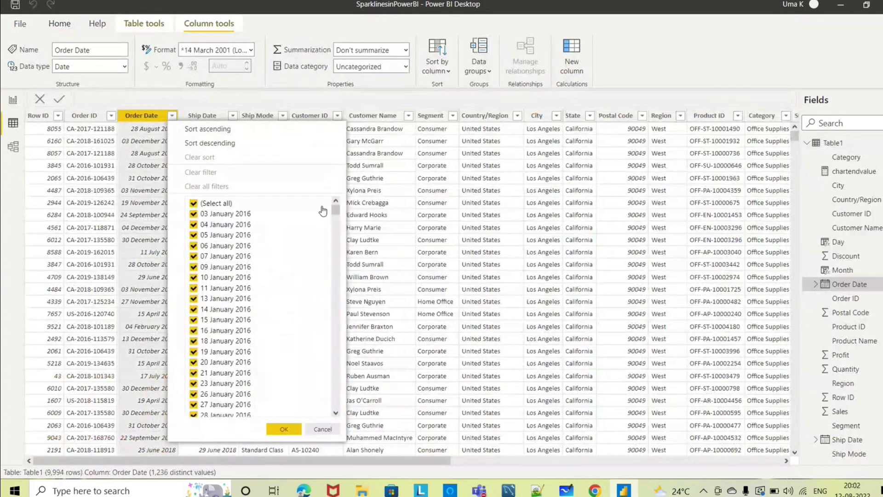
scroll(down, 3)
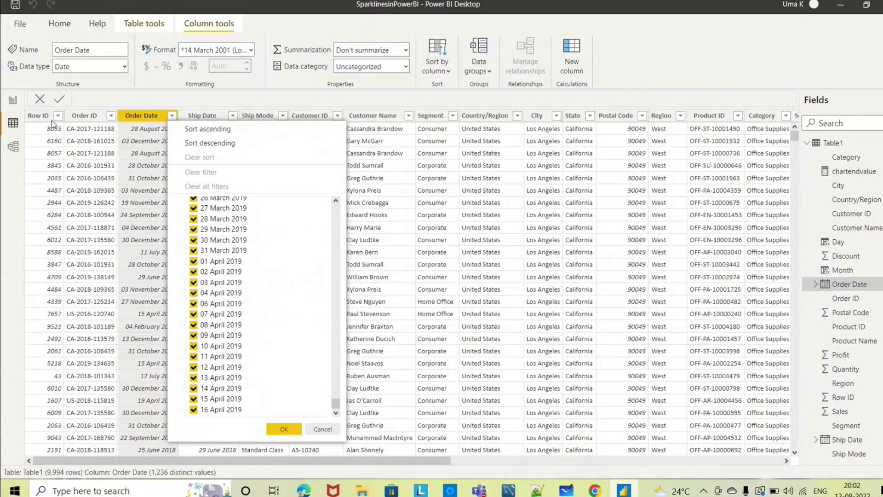
click(284, 429)
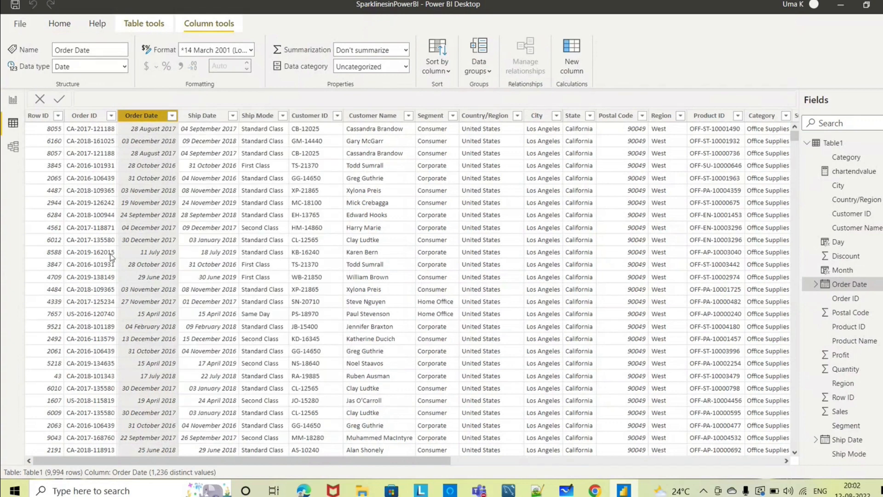
Step: Back in Report view, build a table of Category with Sales totalling 22,97,200.86
click(12, 99)
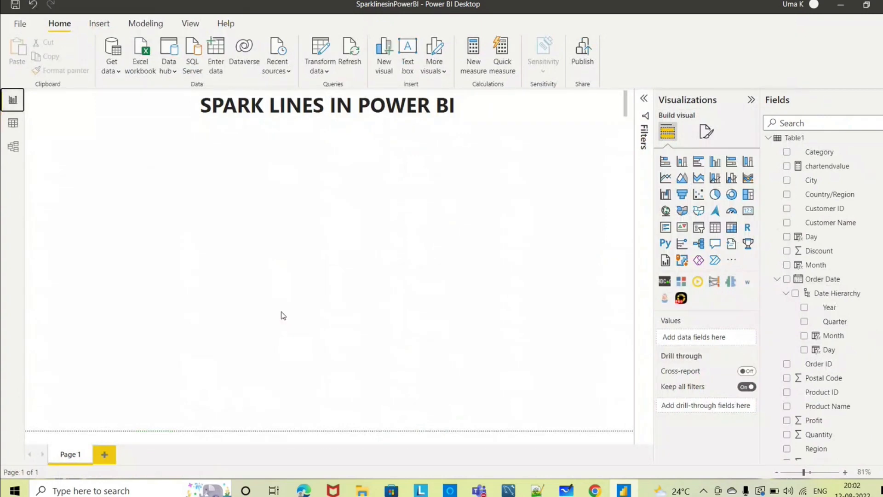
mouse_move(355, 385)
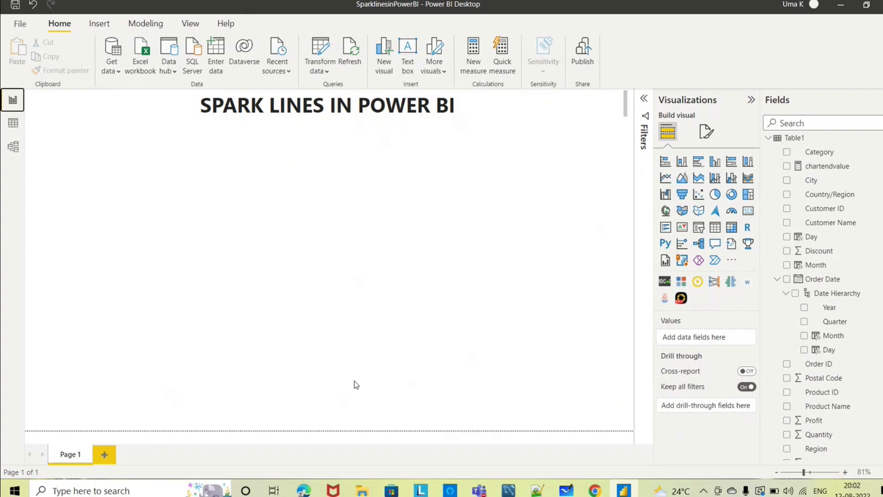
mouse_move(170, 273)
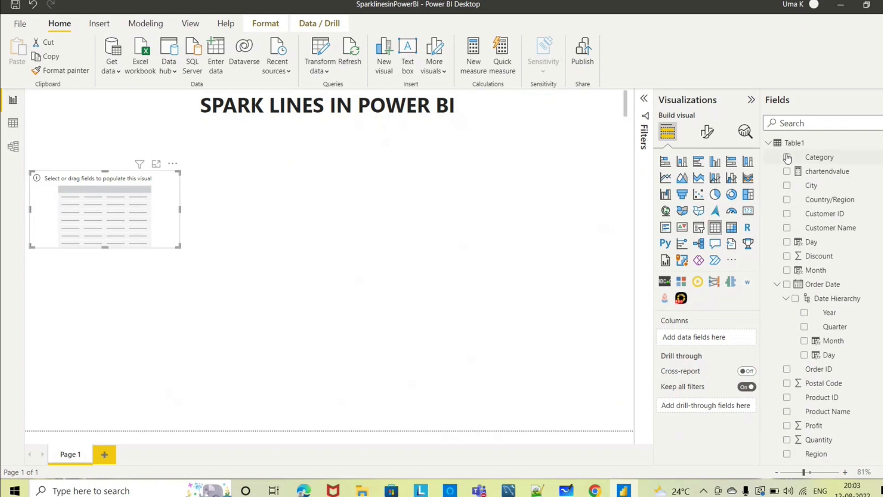
click(787, 158)
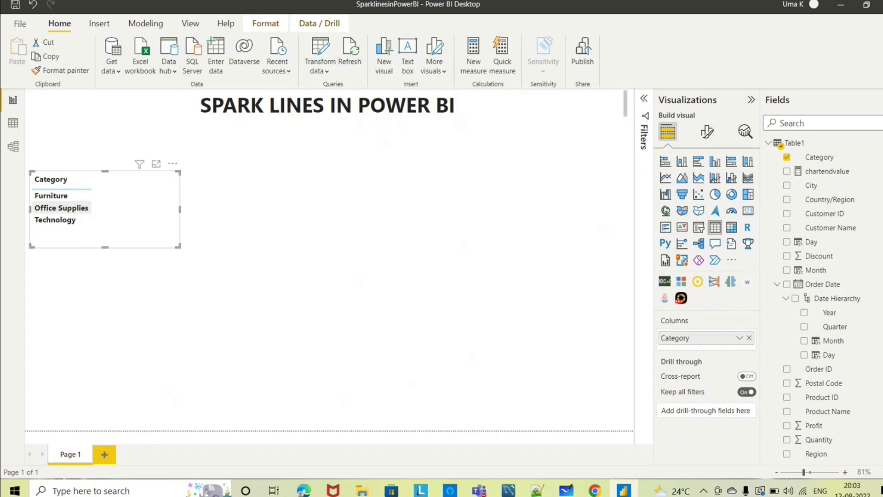
scroll(down, 3)
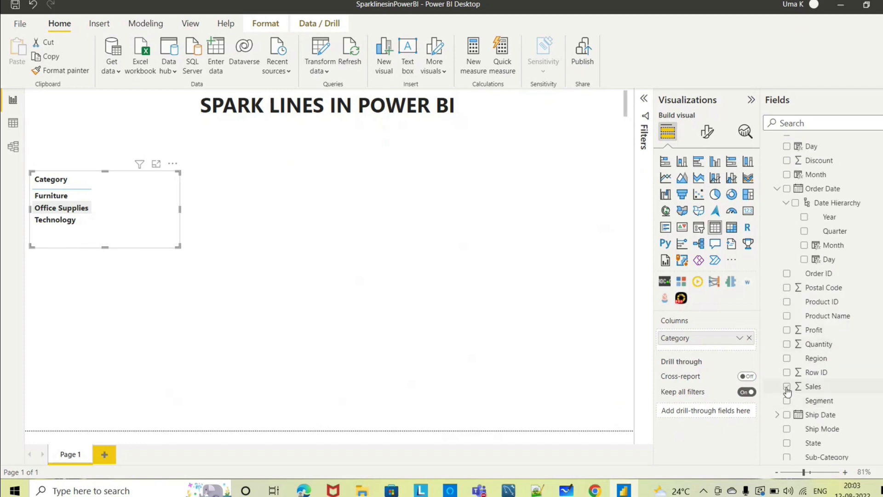
click(787, 386)
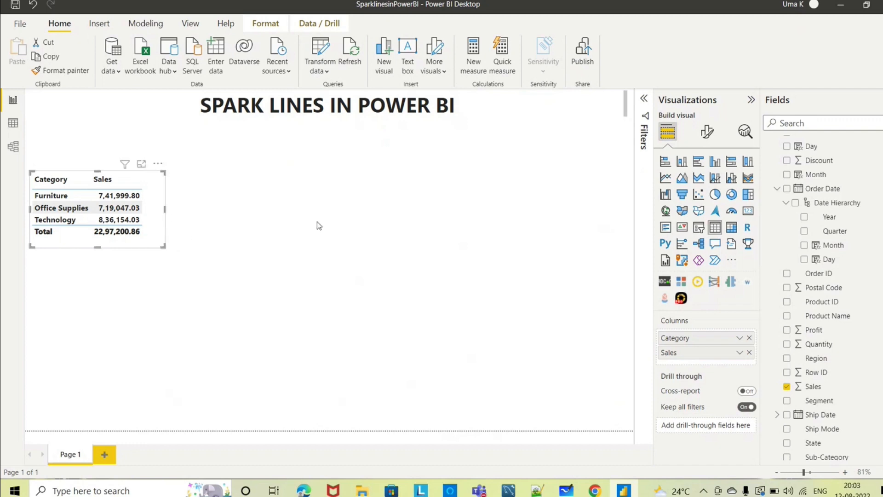
mouse_move(388, 238)
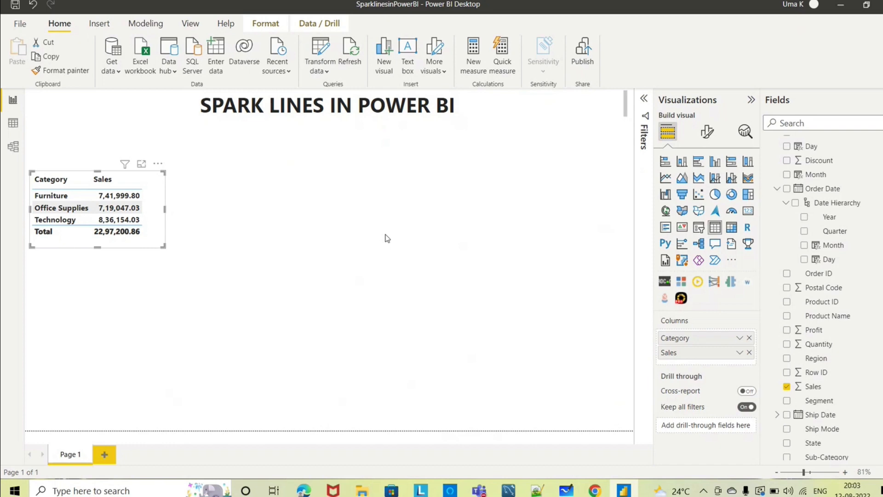
mouse_move(726, 169)
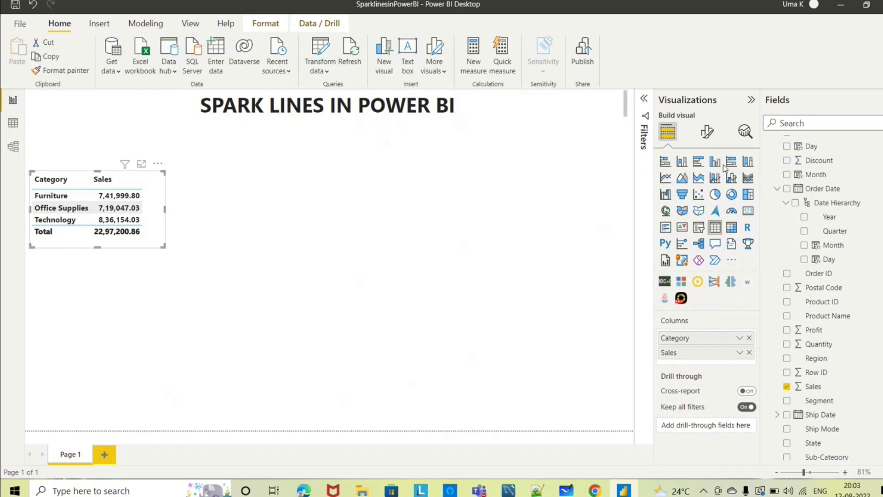
click(665, 177)
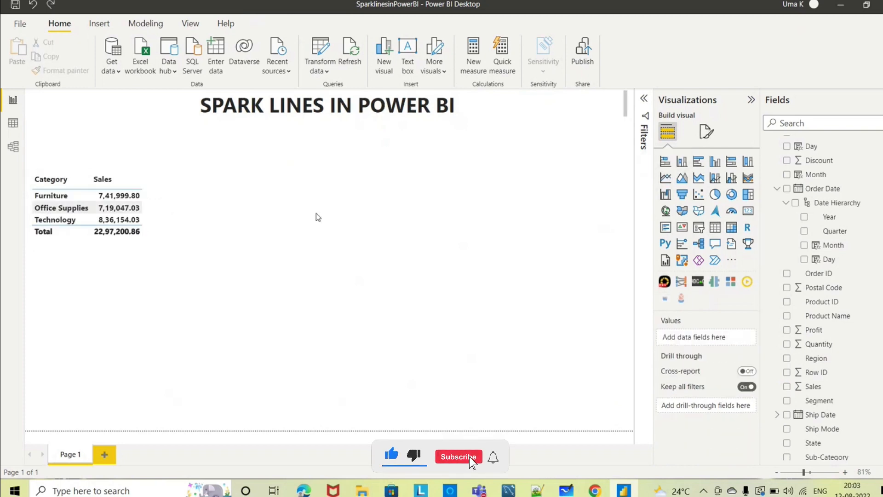
Step: Add a line chart of Sales by Order Date Year (2016-2019) beside the table
click(458, 456)
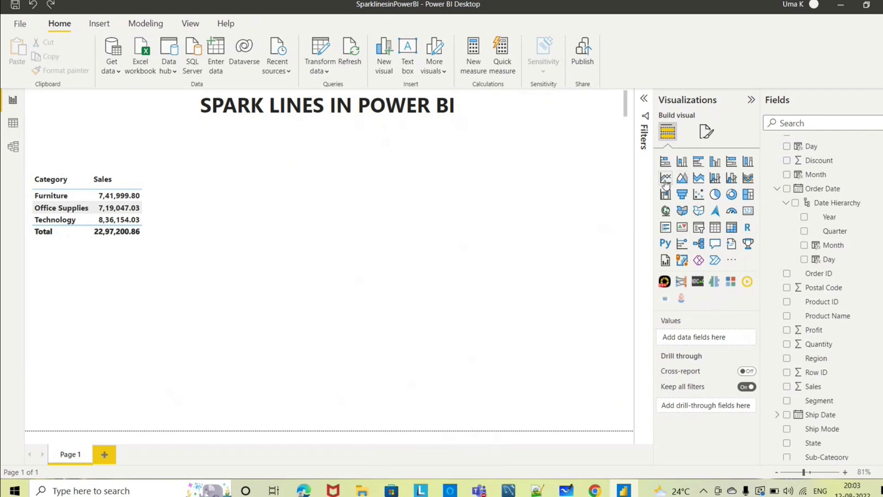
click(665, 177)
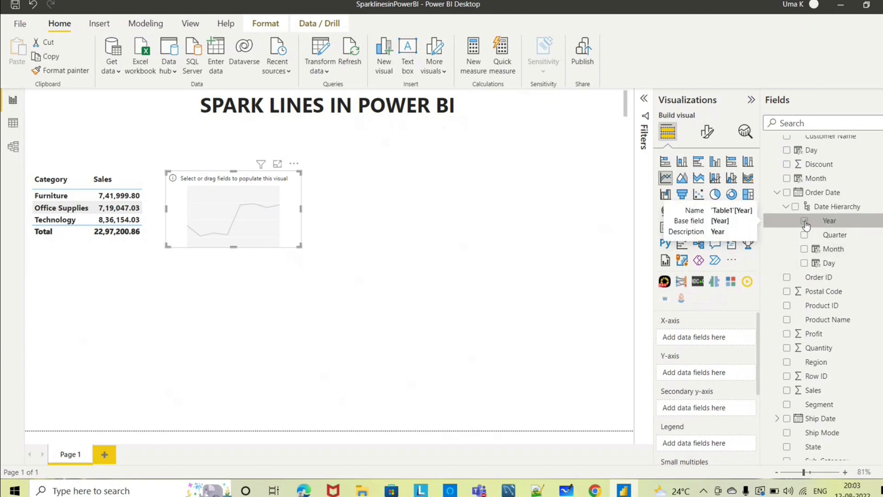
click(804, 221)
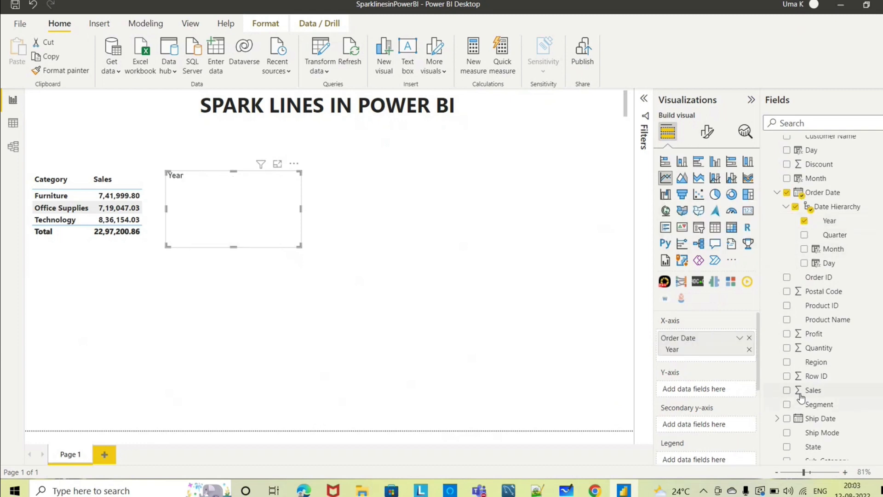
click(787, 390)
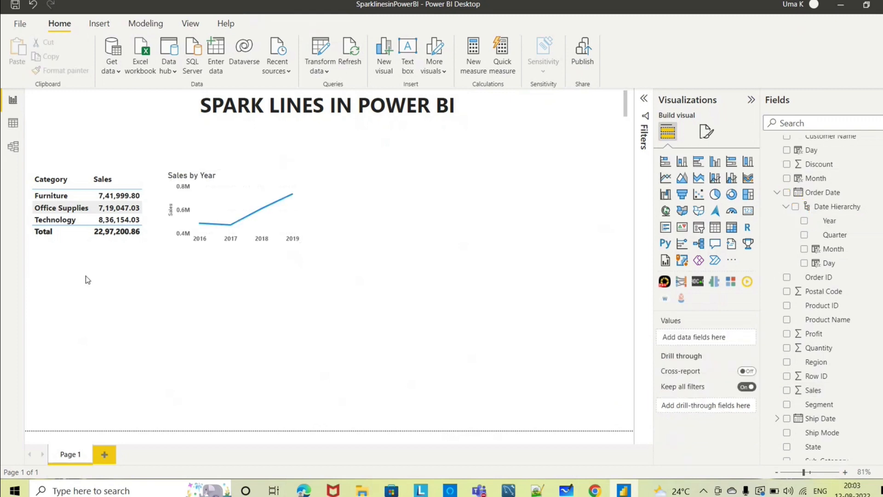
mouse_move(245, 253)
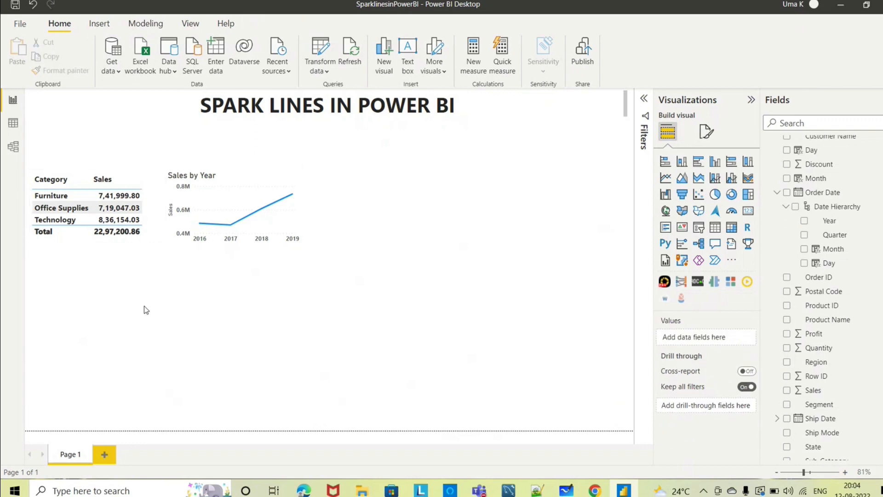
mouse_move(381, 251)
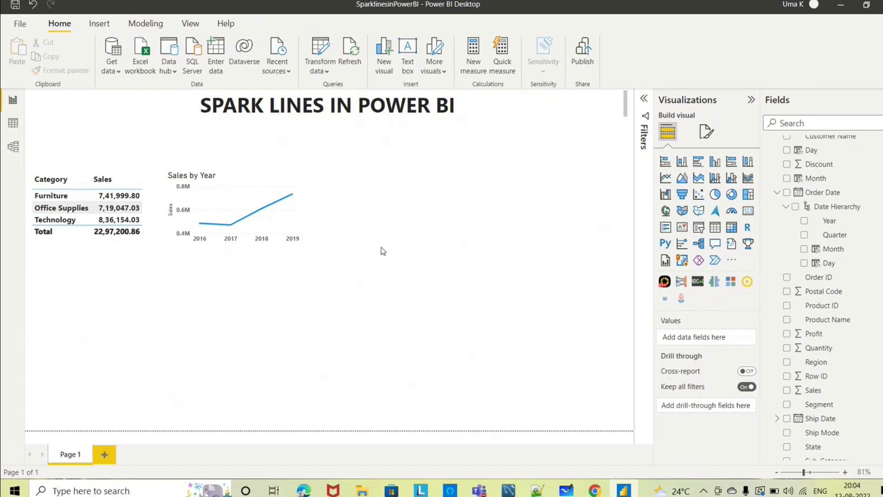
mouse_move(530, 207)
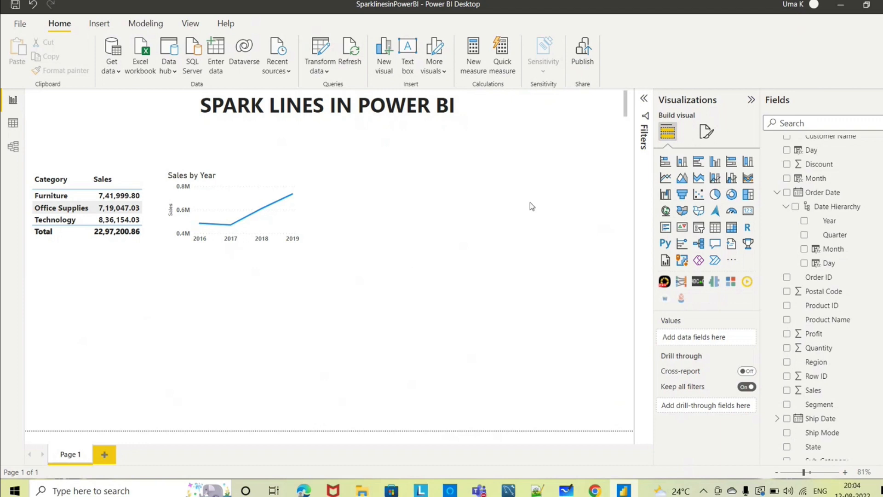
mouse_move(172, 324)
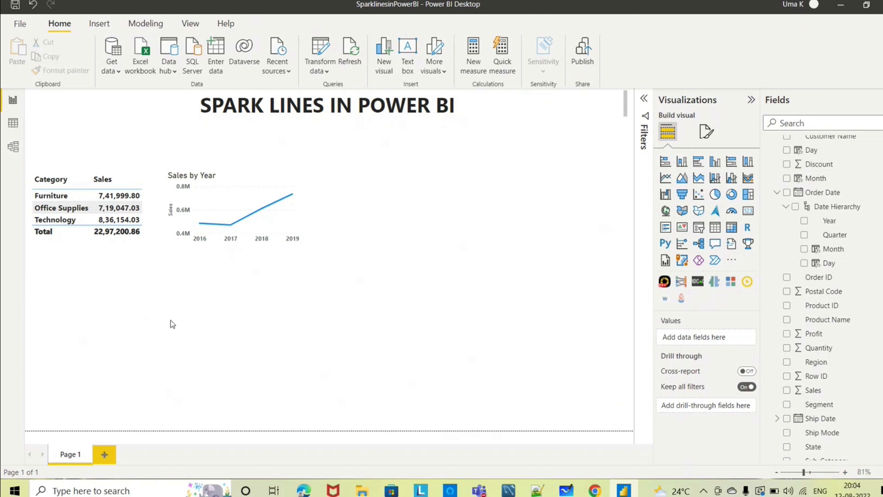
mouse_move(297, 346)
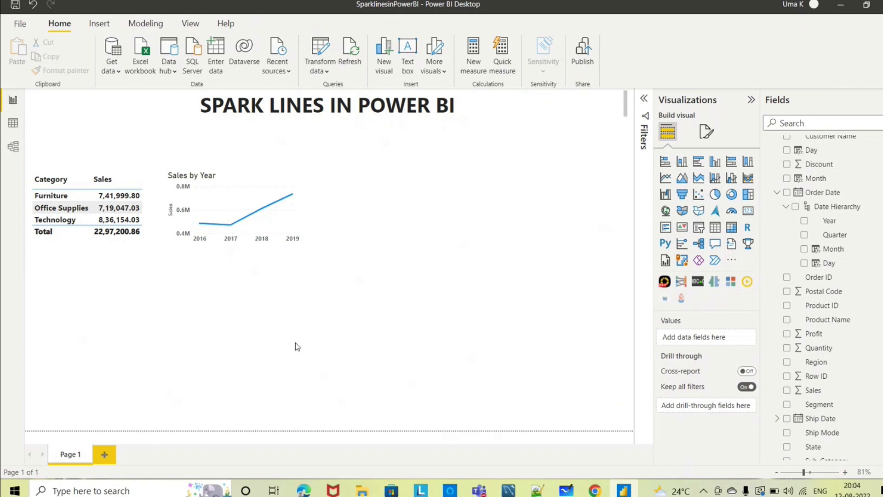
mouse_move(346, 364)
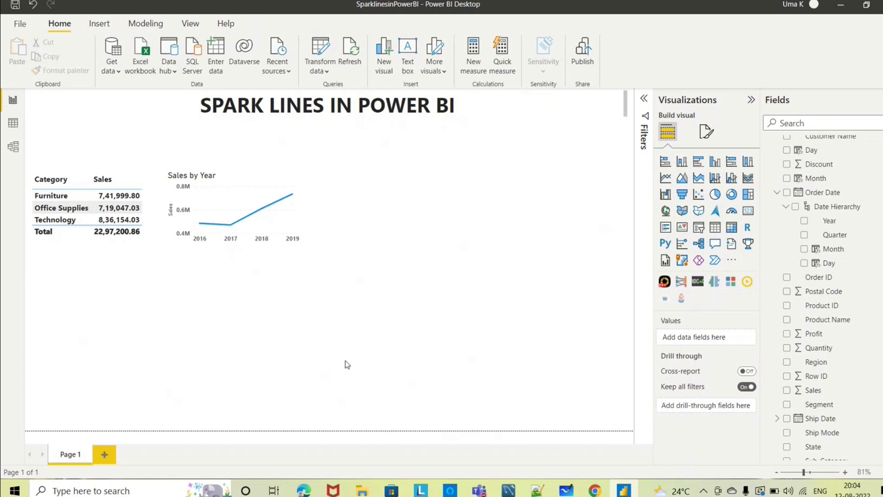
mouse_move(467, 186)
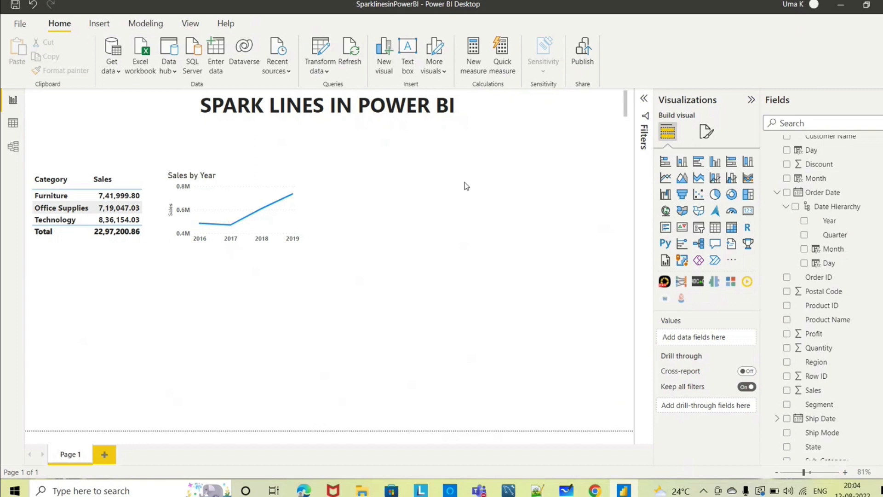
mouse_move(731, 227)
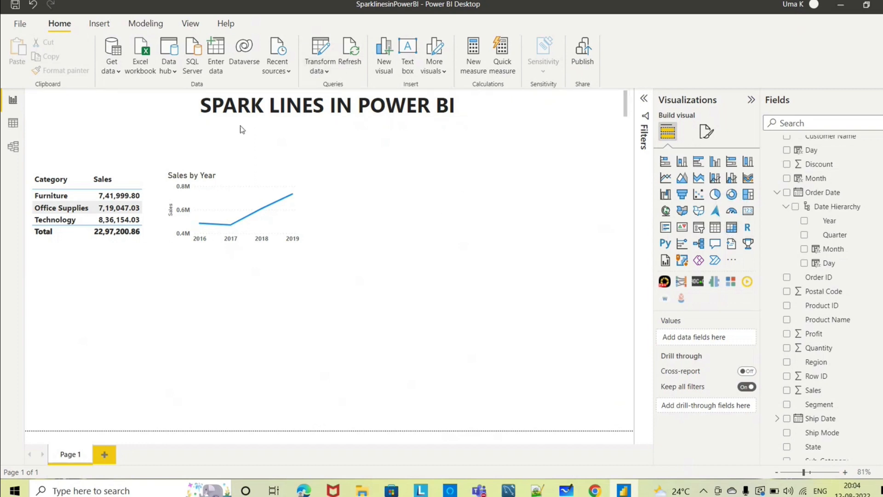
mouse_move(715, 228)
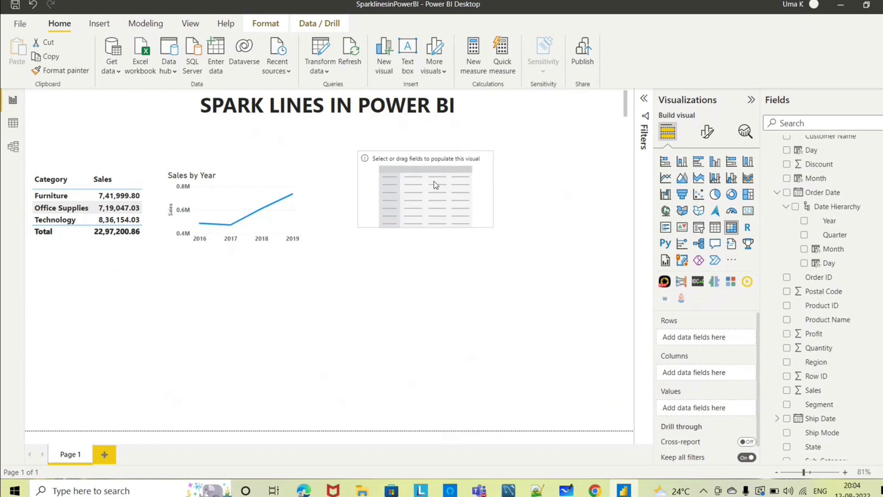
Step: Enlarge the empty matrix and fill it with Category rows and Sales values
click(425, 189)
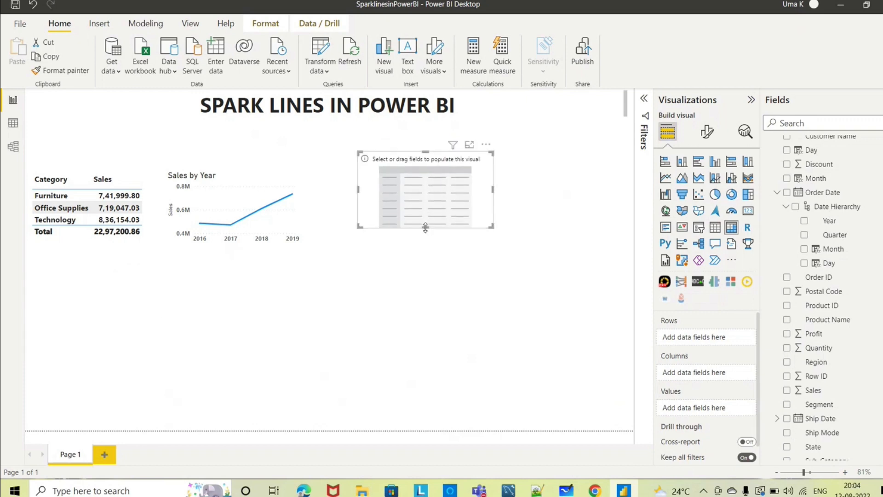
drag(425, 228, 425, 256)
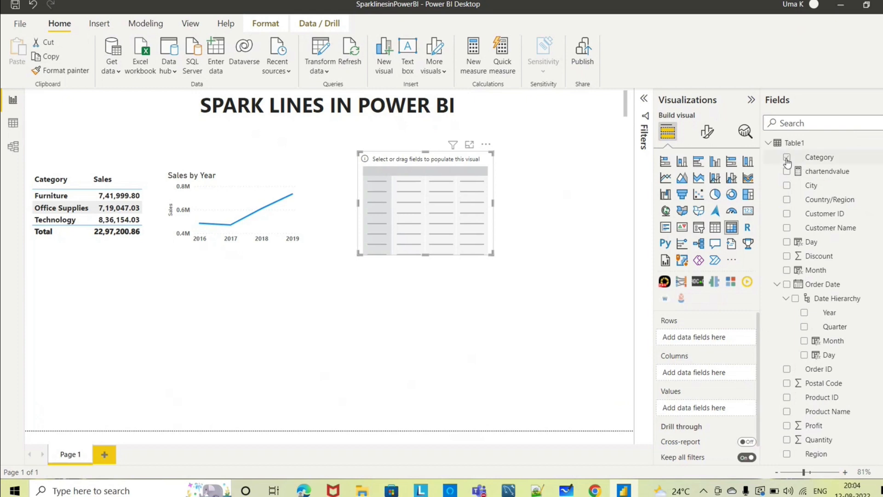
click(788, 158)
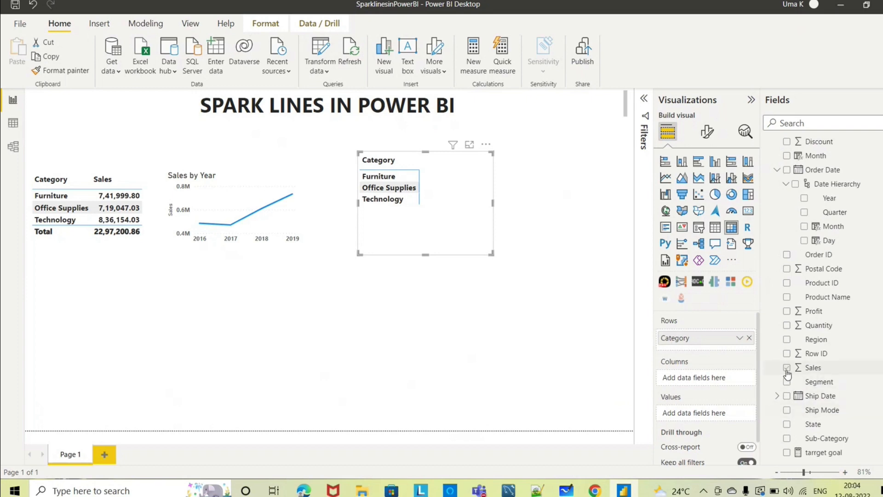
click(788, 368)
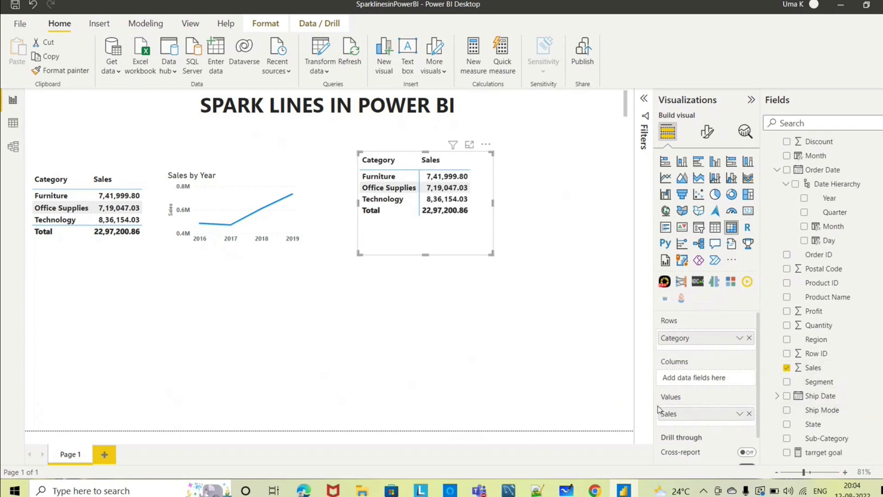
mouse_move(743, 419)
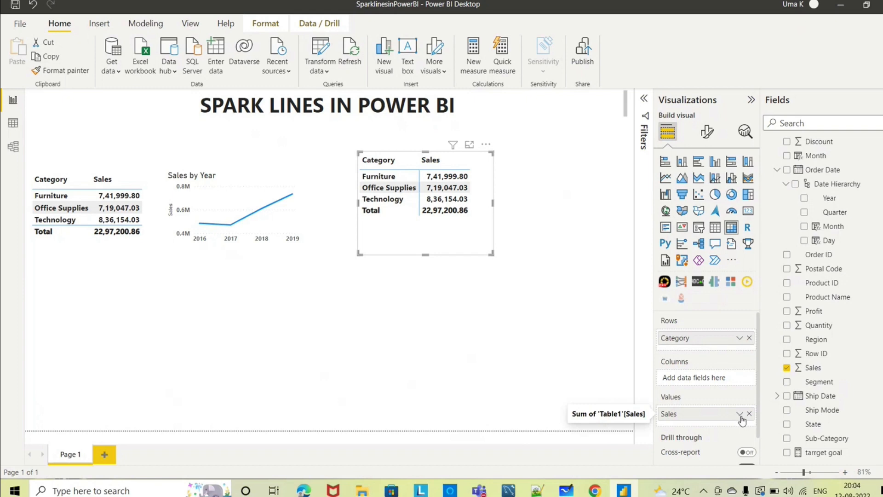
Step: Start adding a sparkline for the Sales value in the matrix
click(741, 414)
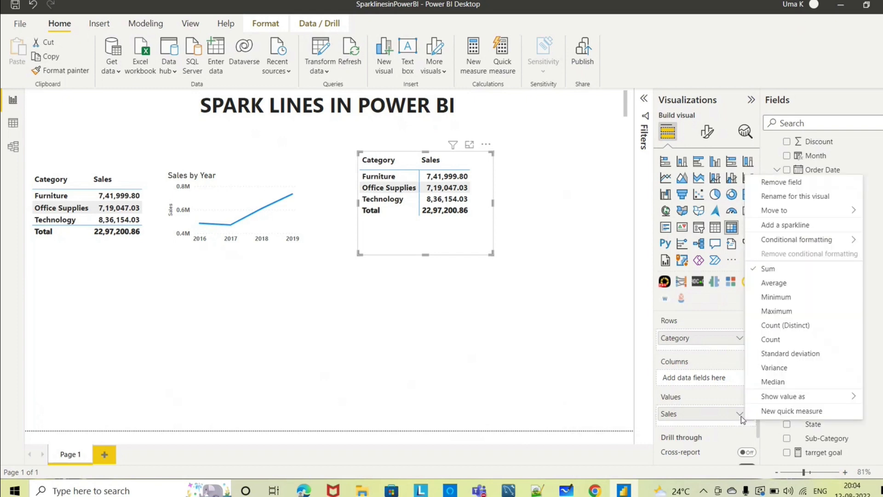
mouse_move(785, 225)
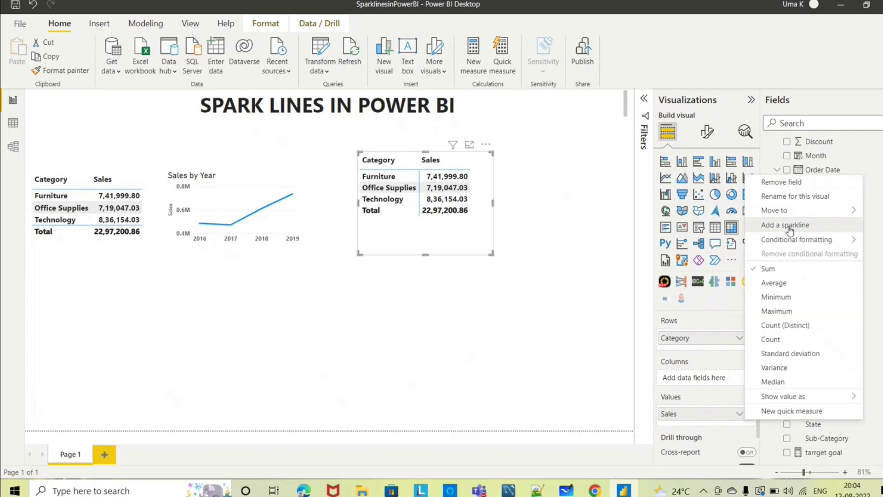
click(785, 224)
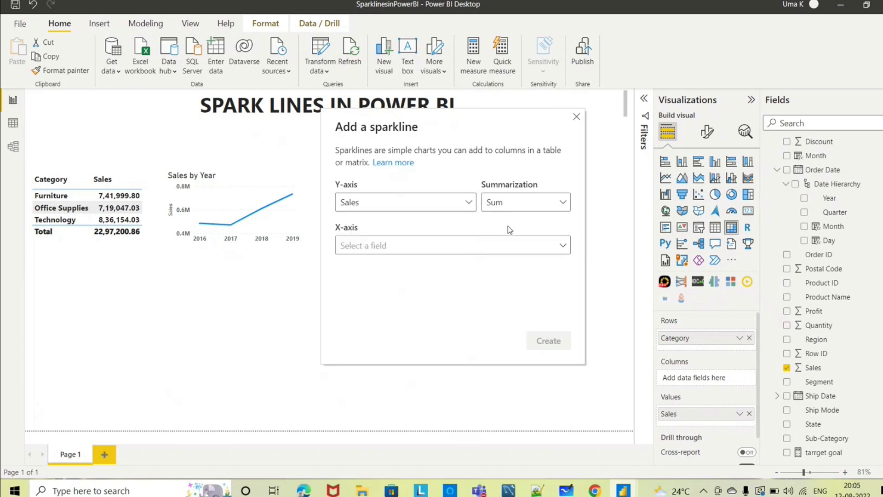
Step: Create a Sales (Sum) sparkline with Order Date Year as the x-axis
click(524, 202)
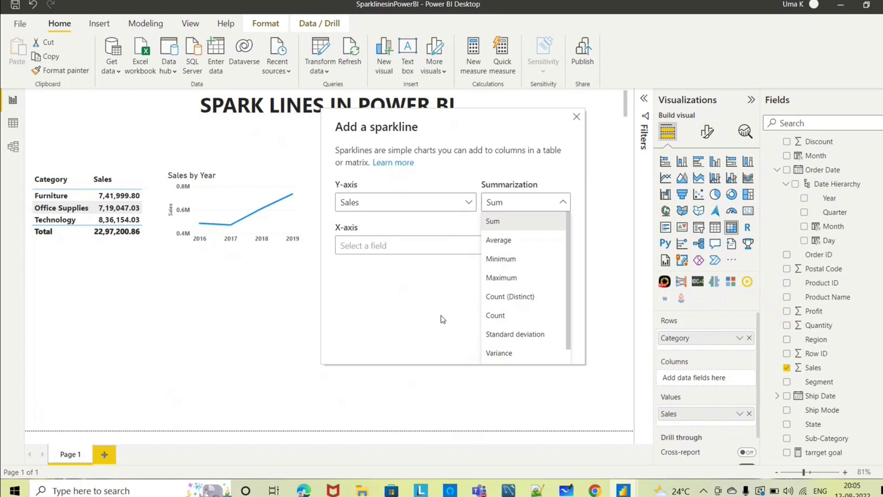
mouse_move(405, 224)
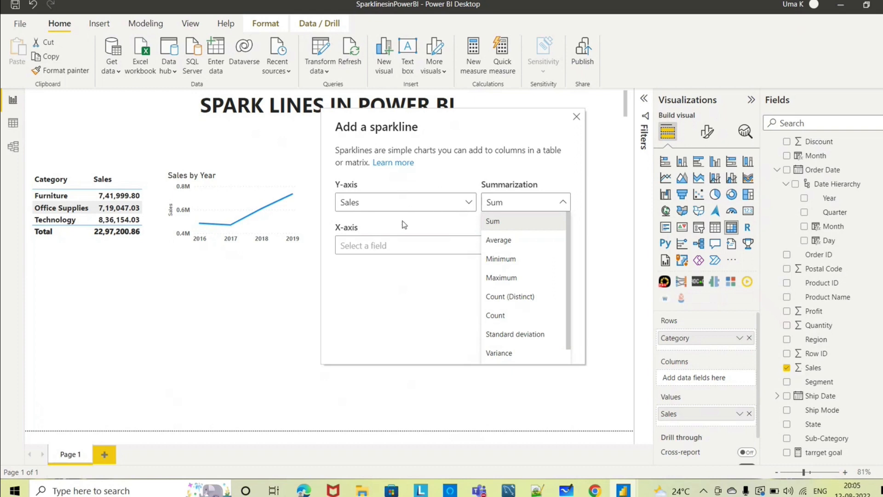
mouse_move(517, 277)
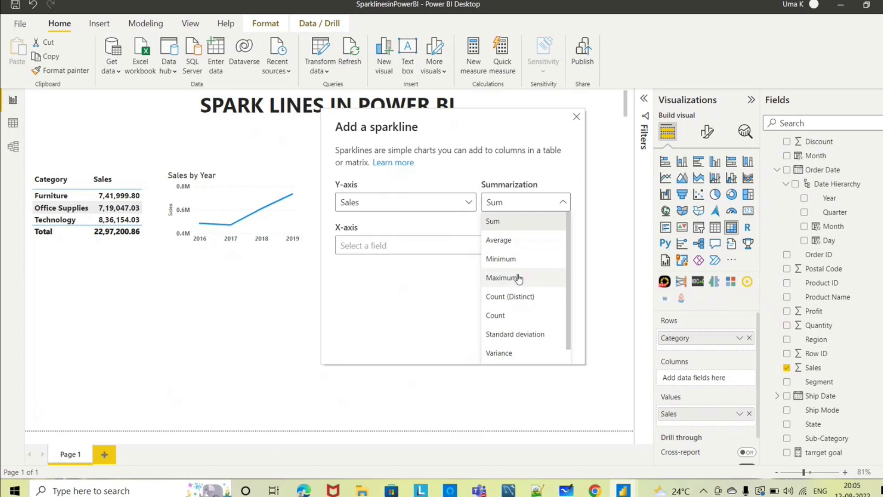
mouse_move(533, 279)
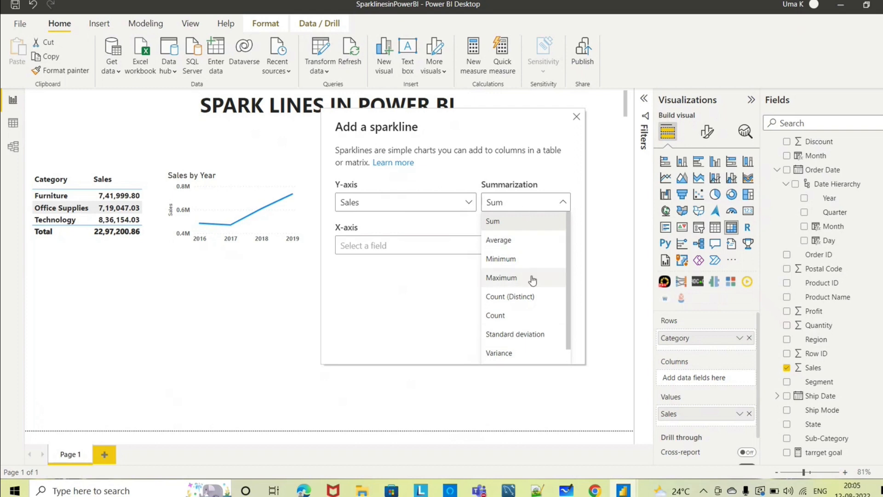
mouse_move(471, 384)
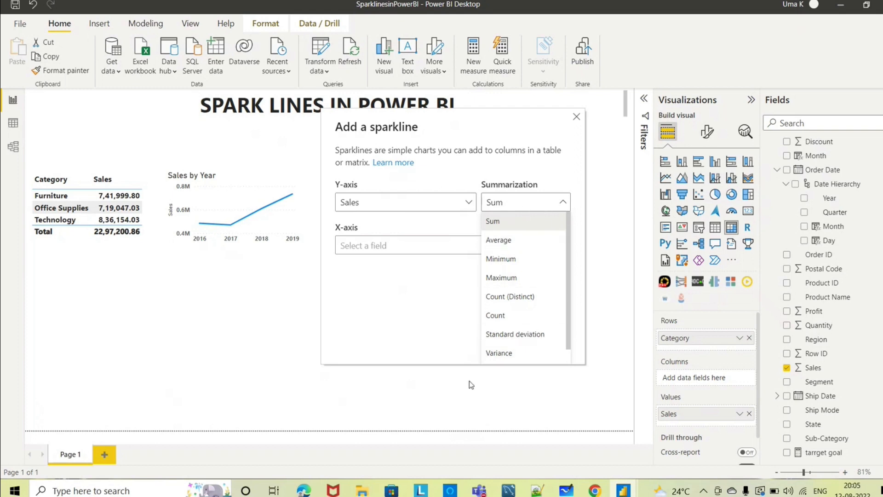
mouse_move(525, 227)
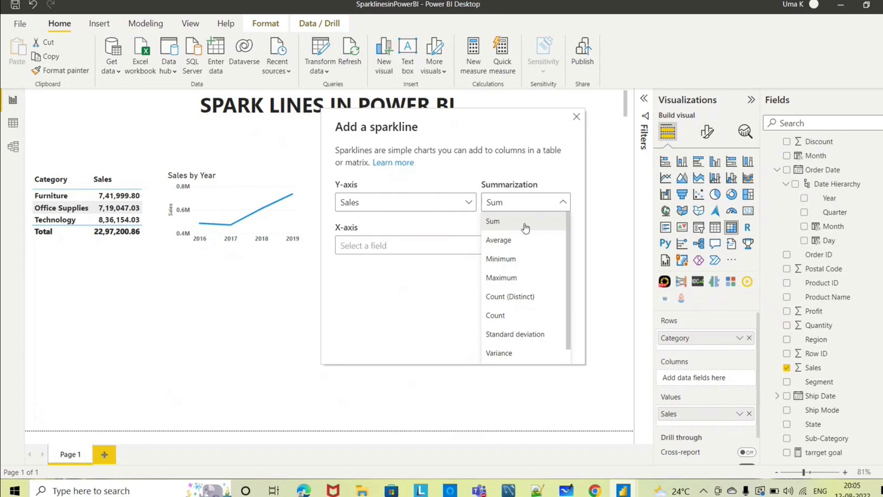
click(493, 221)
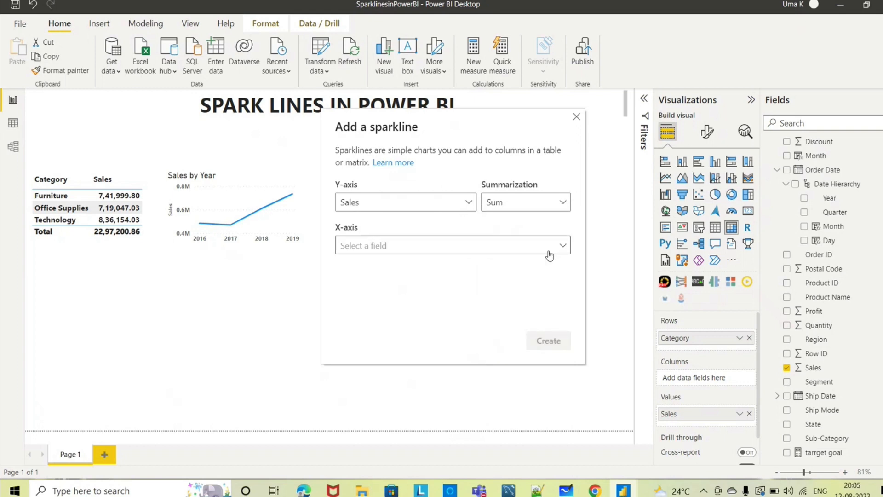
click(451, 245)
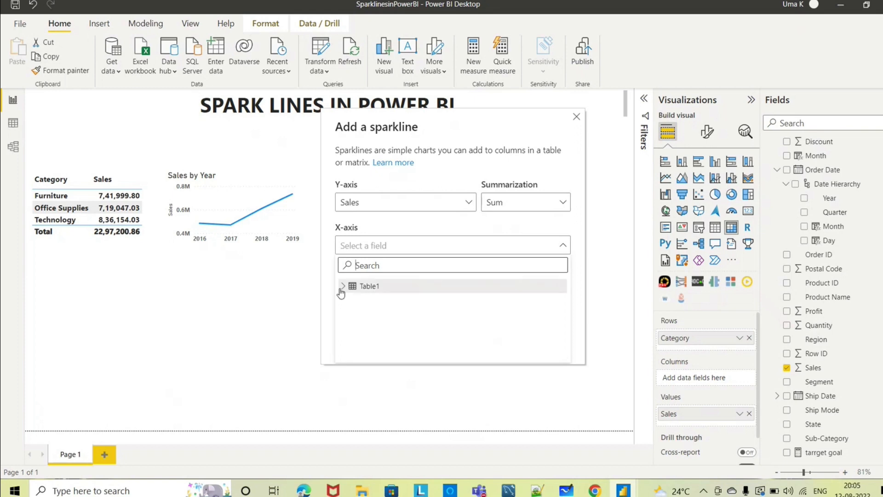
click(343, 286)
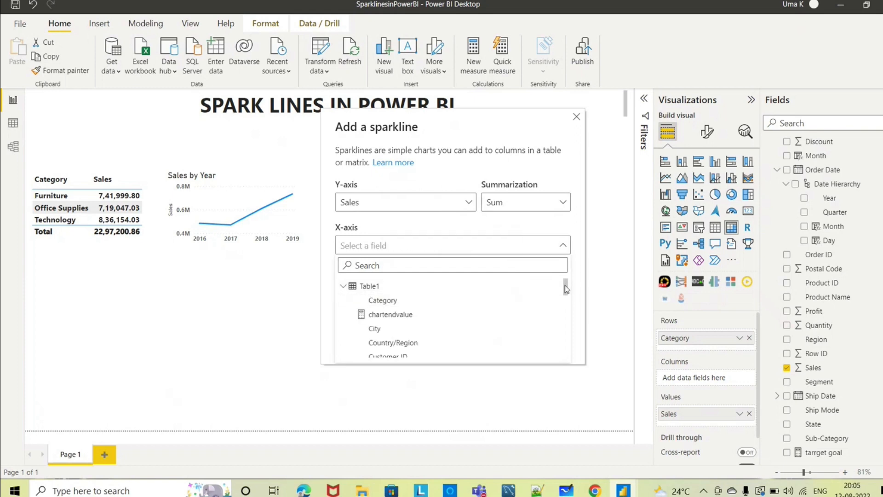
scroll(down, 3)
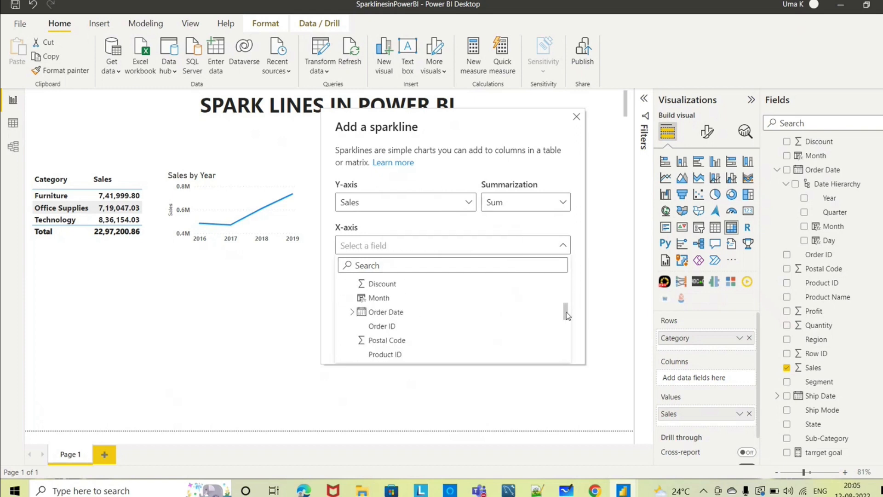
scroll(down, 3)
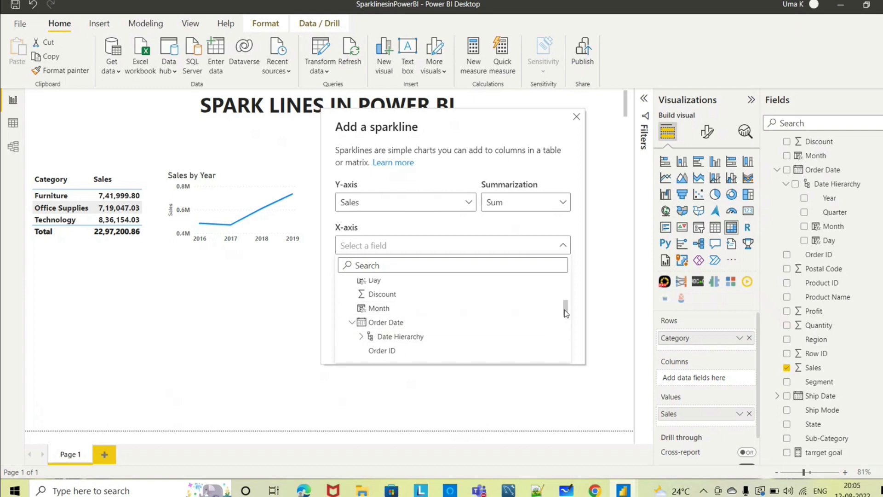
click(360, 337)
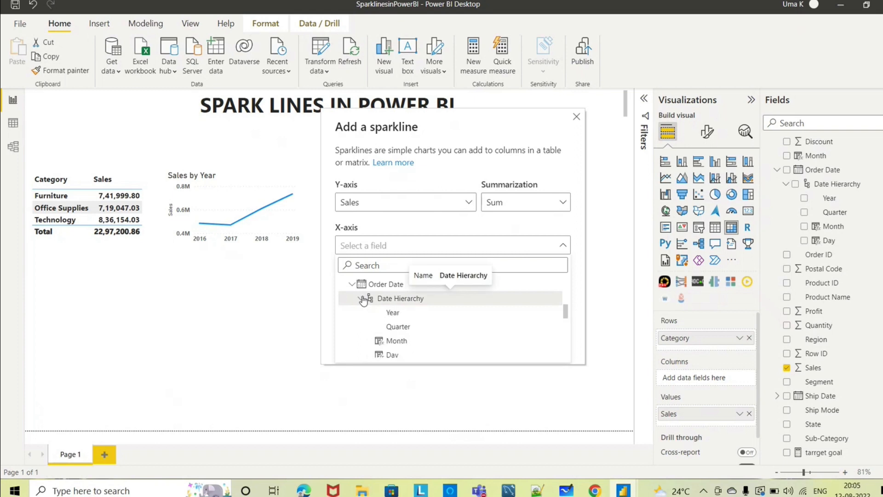
click(393, 312)
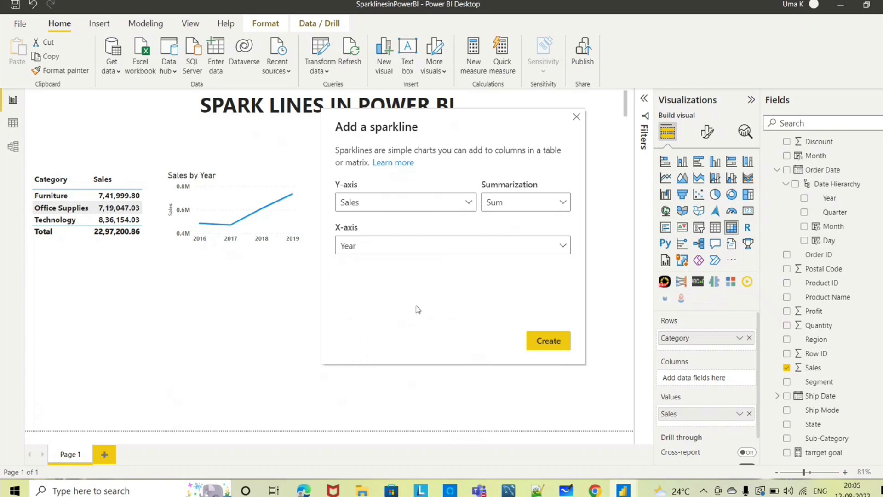
click(546, 340)
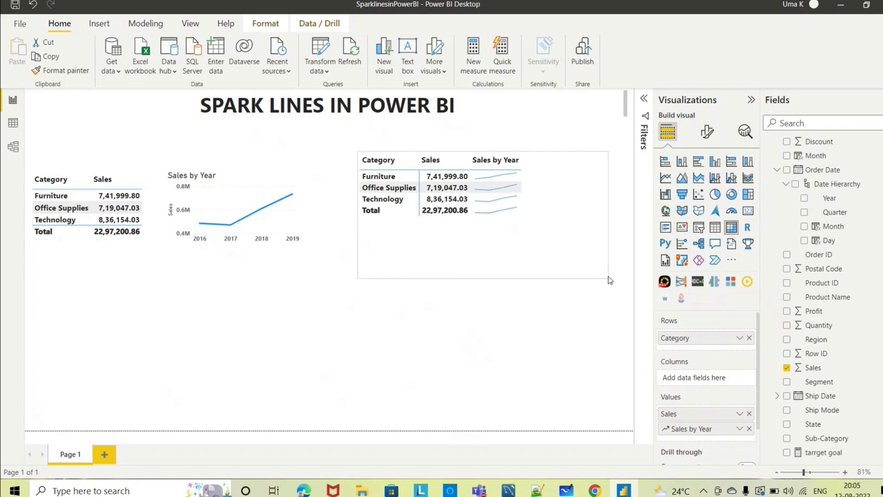
Step: Shorten the sparkline matrix to remove empty space below the Total row
click(481, 226)
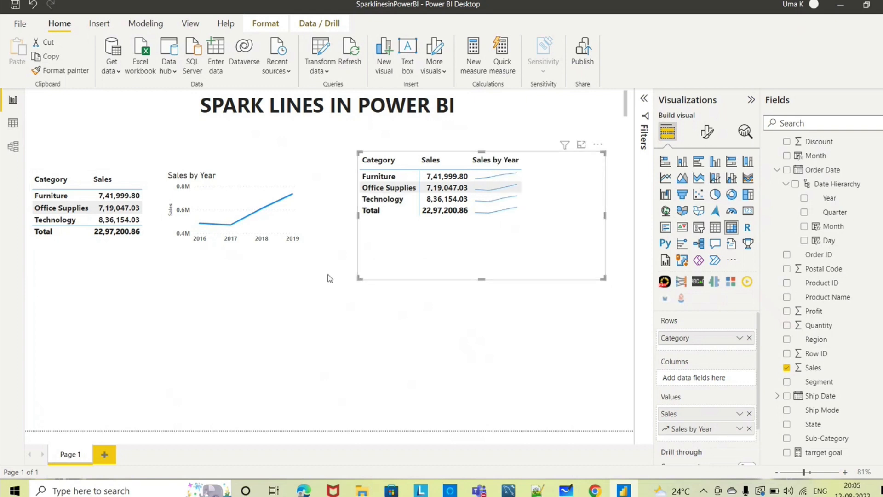
drag(480, 280, 476, 262)
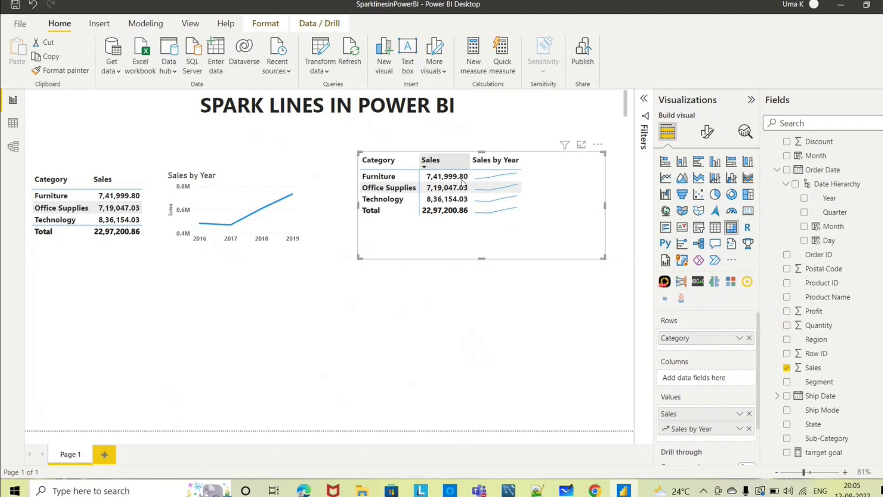
mouse_move(530, 242)
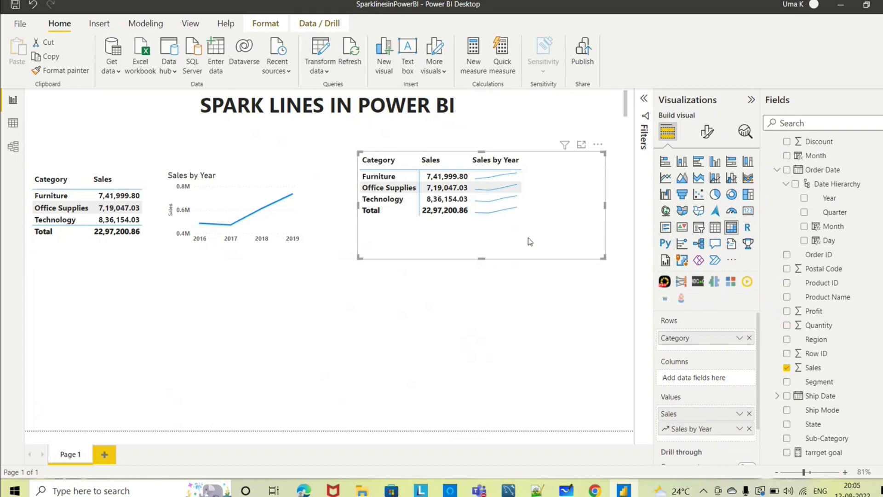
mouse_move(707, 132)
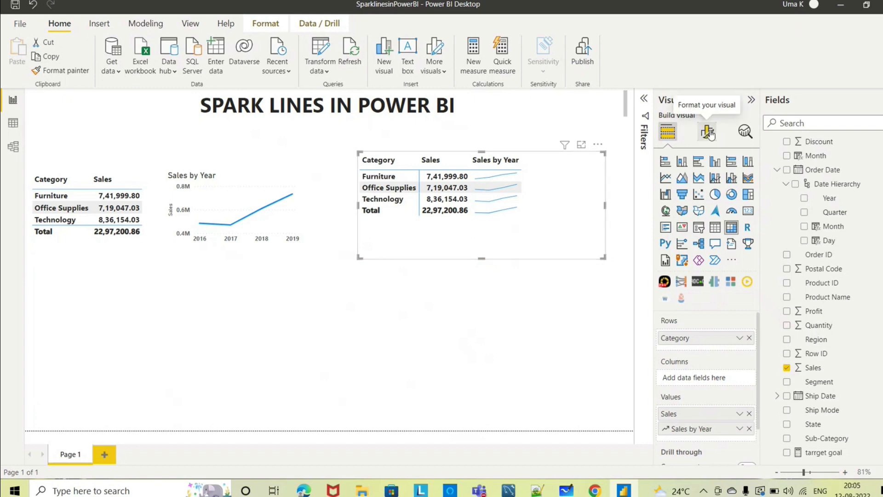
Step: In Sparklines formatting, bring up the Data color palette for the Sales by Year line
click(706, 131)
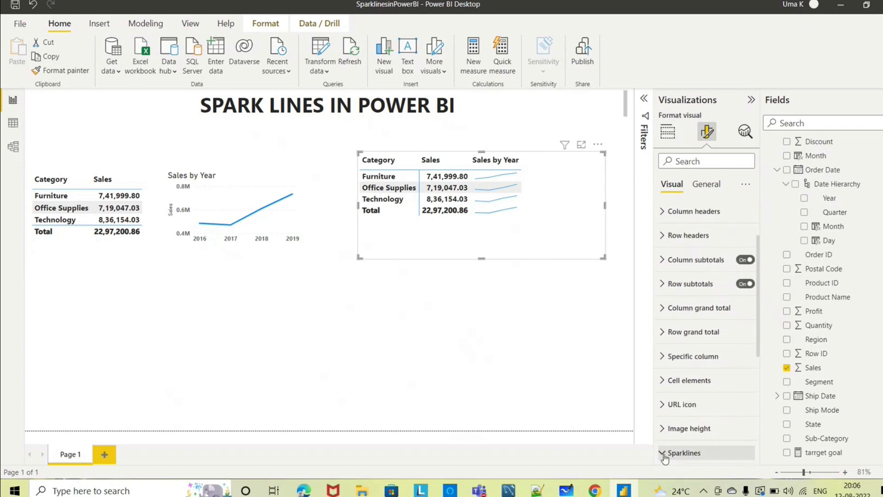
click(685, 453)
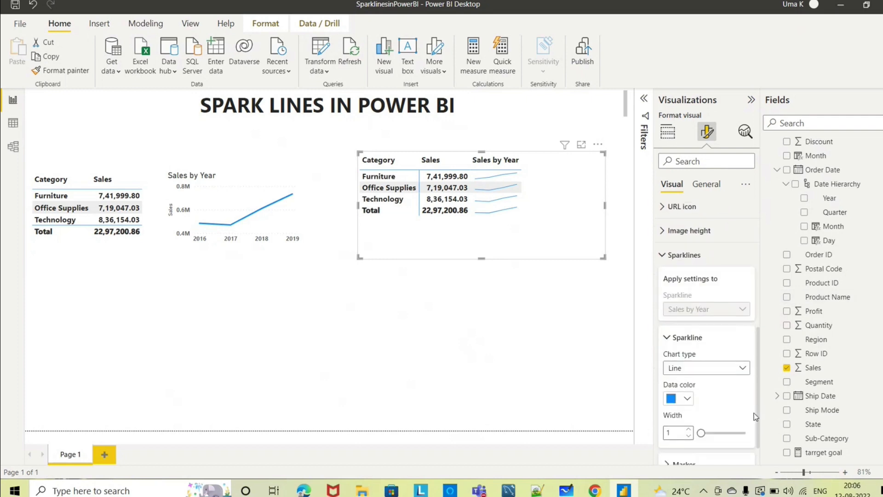
scroll(down, 3)
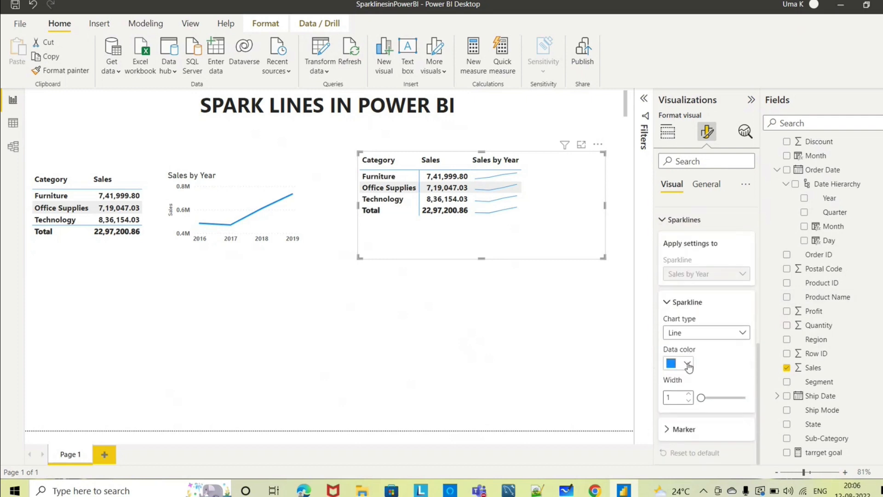
click(678, 363)
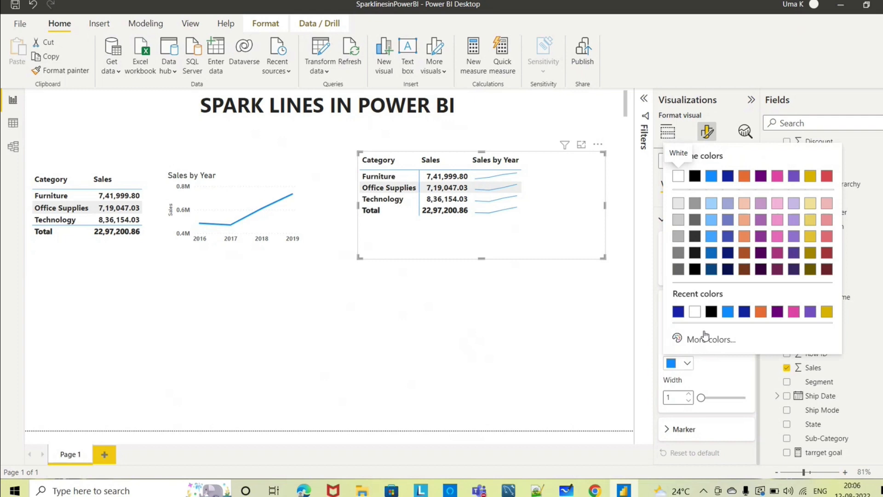
mouse_move(738, 333)
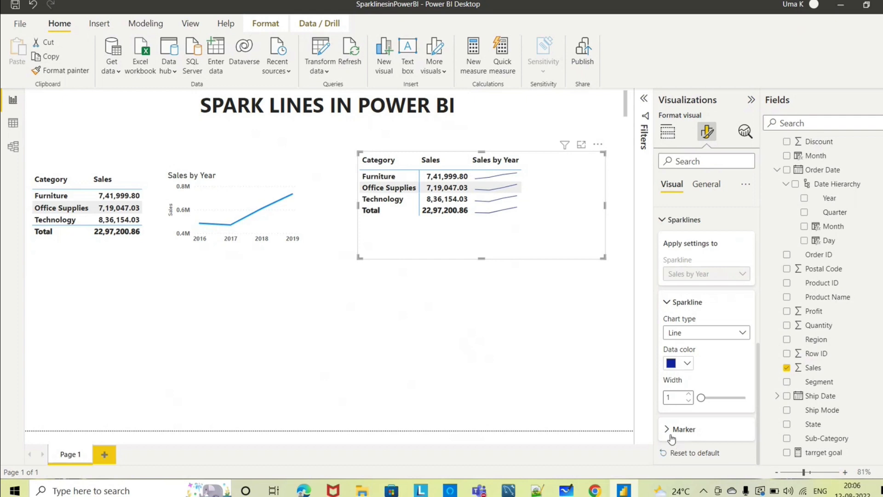
Step: Enable sparkline markers on every point and on the highest point
click(683, 429)
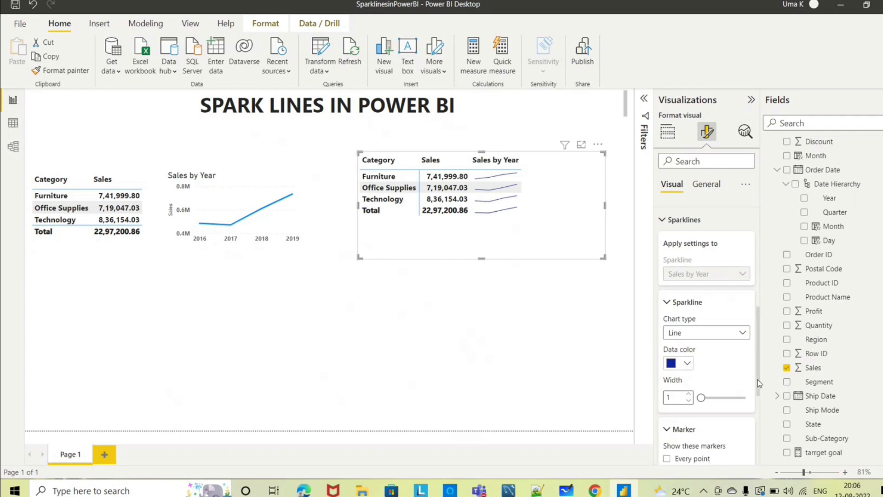
scroll(down, 3)
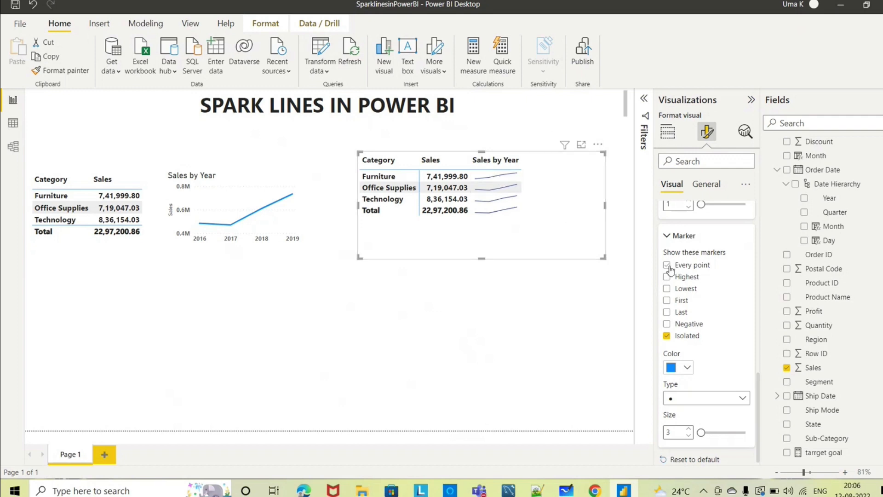
click(667, 265)
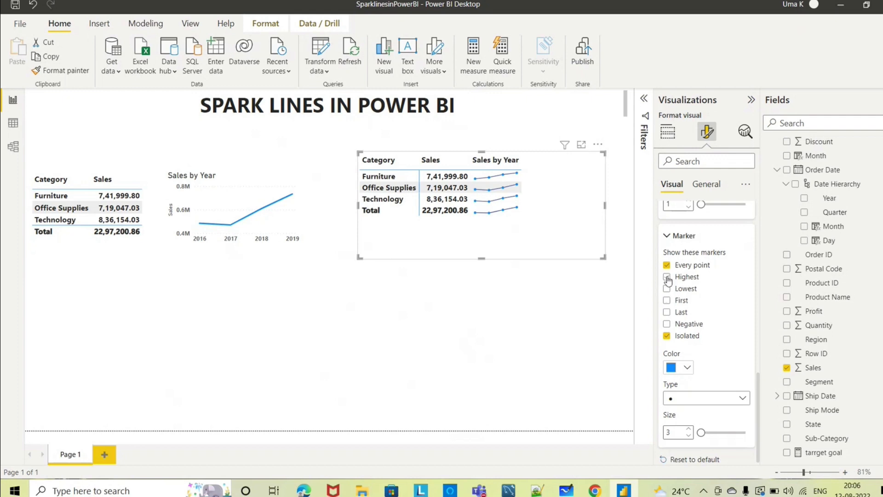
click(667, 277)
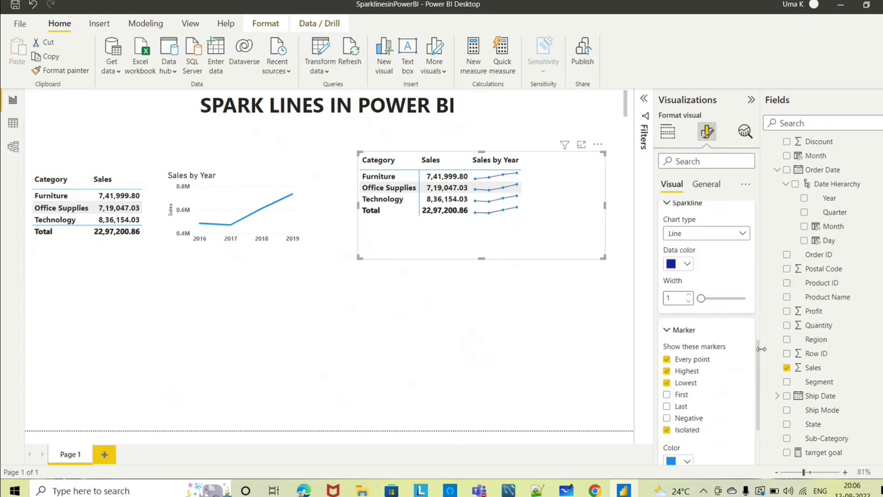
scroll(down, 3)
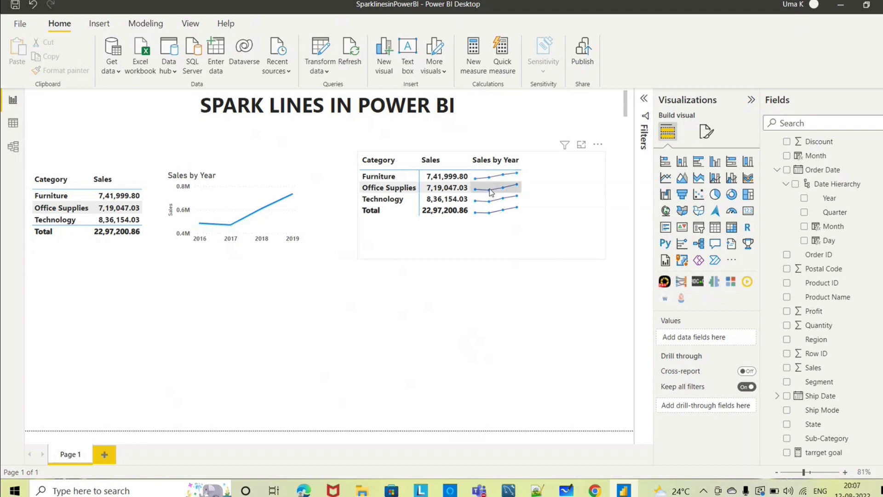
mouse_move(498, 187)
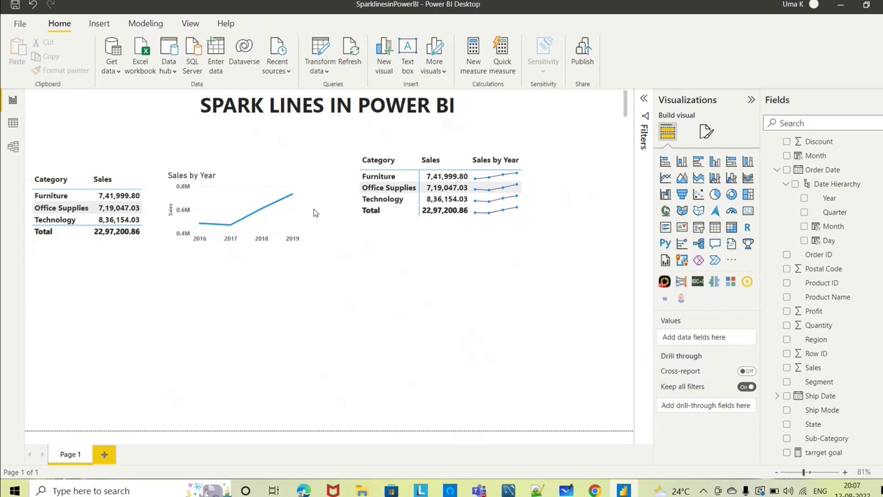
mouse_move(371, 340)
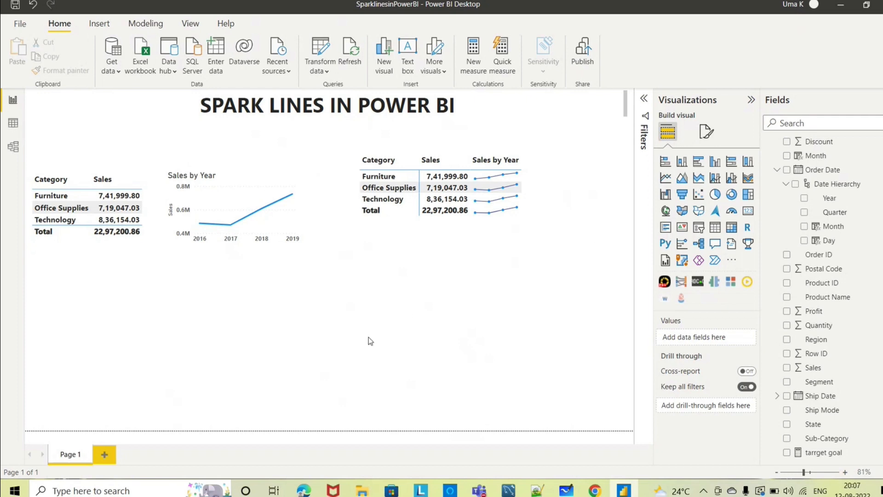
mouse_move(437, 362)
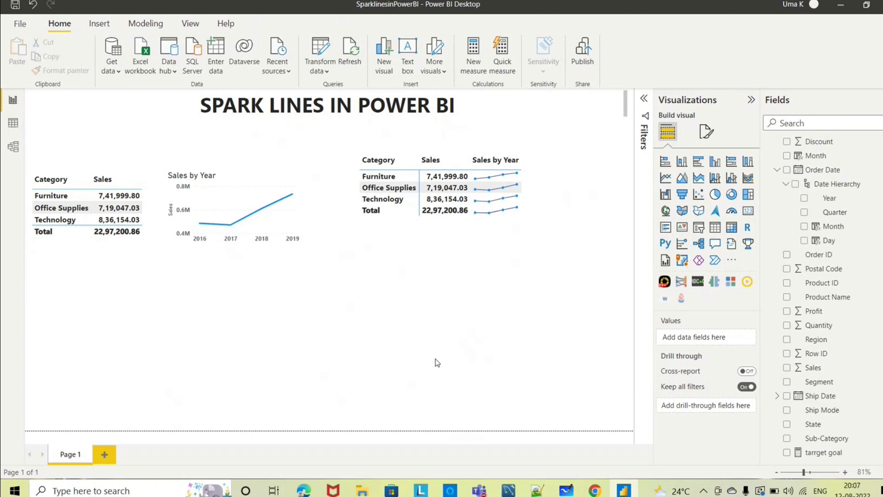
mouse_move(475, 429)
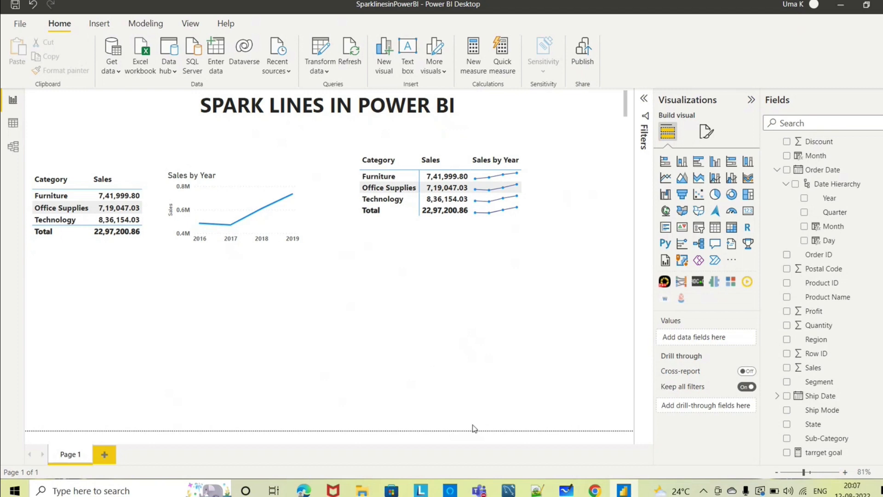